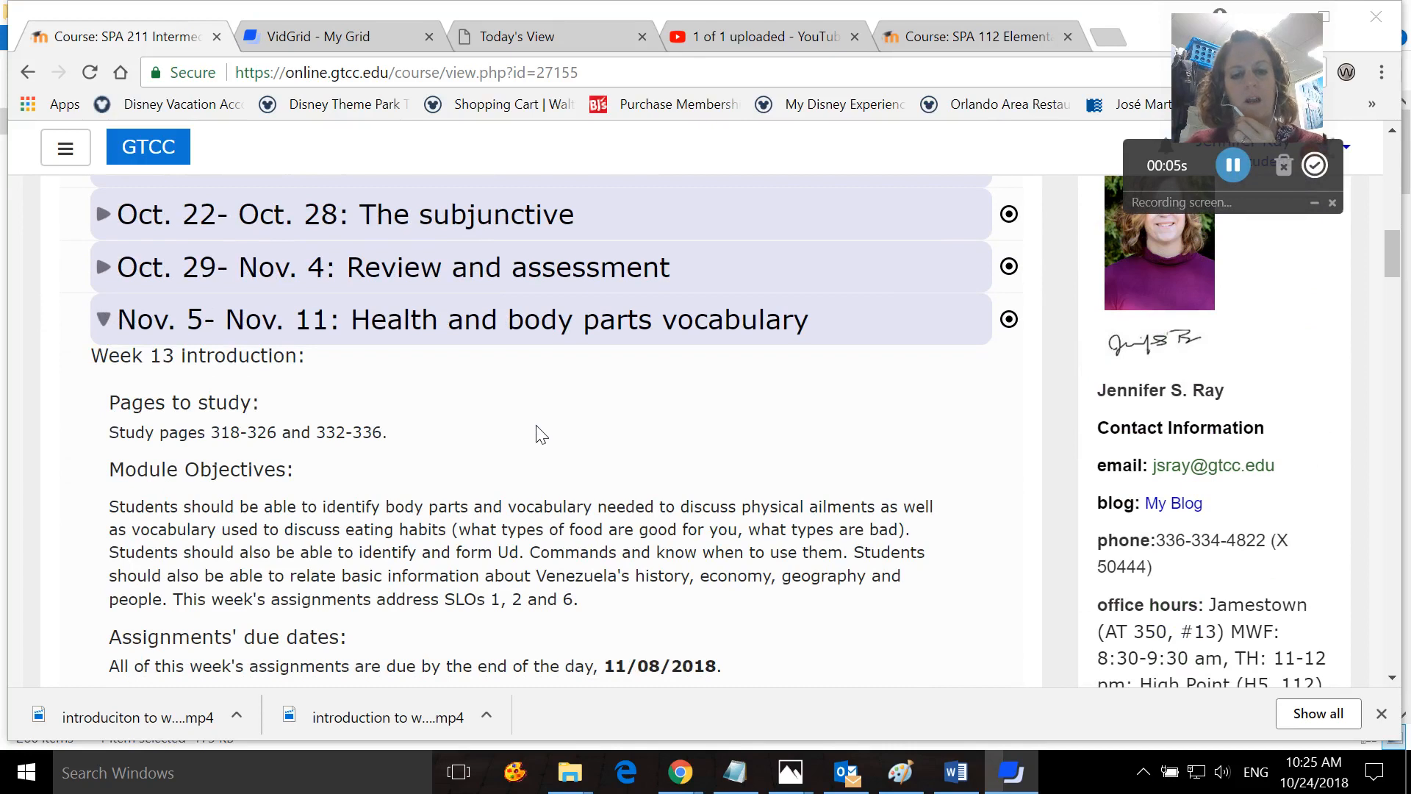
Look over the week 13 page and visit the instructor YouTube videos page, then return.
scroll("down", 3)
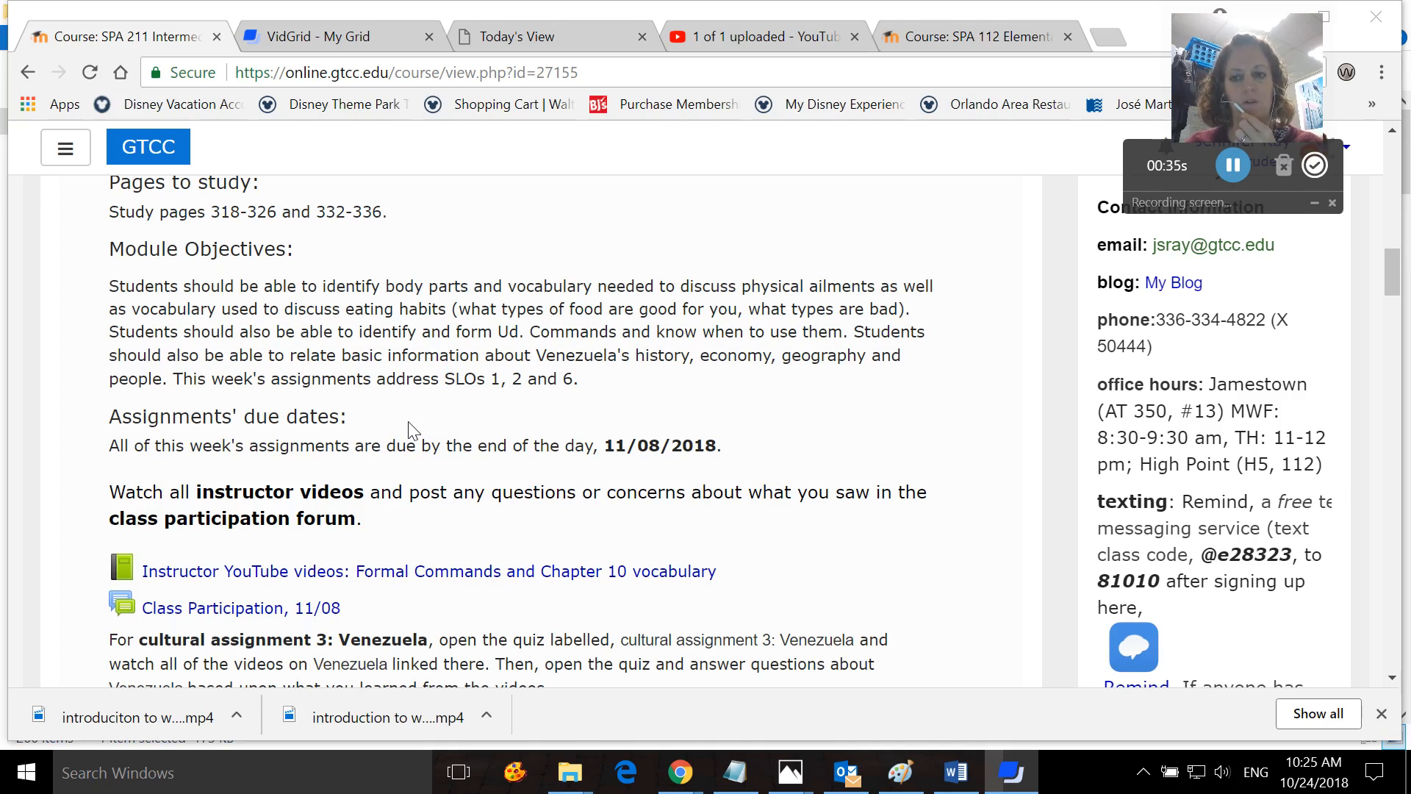
scroll("down", 3)
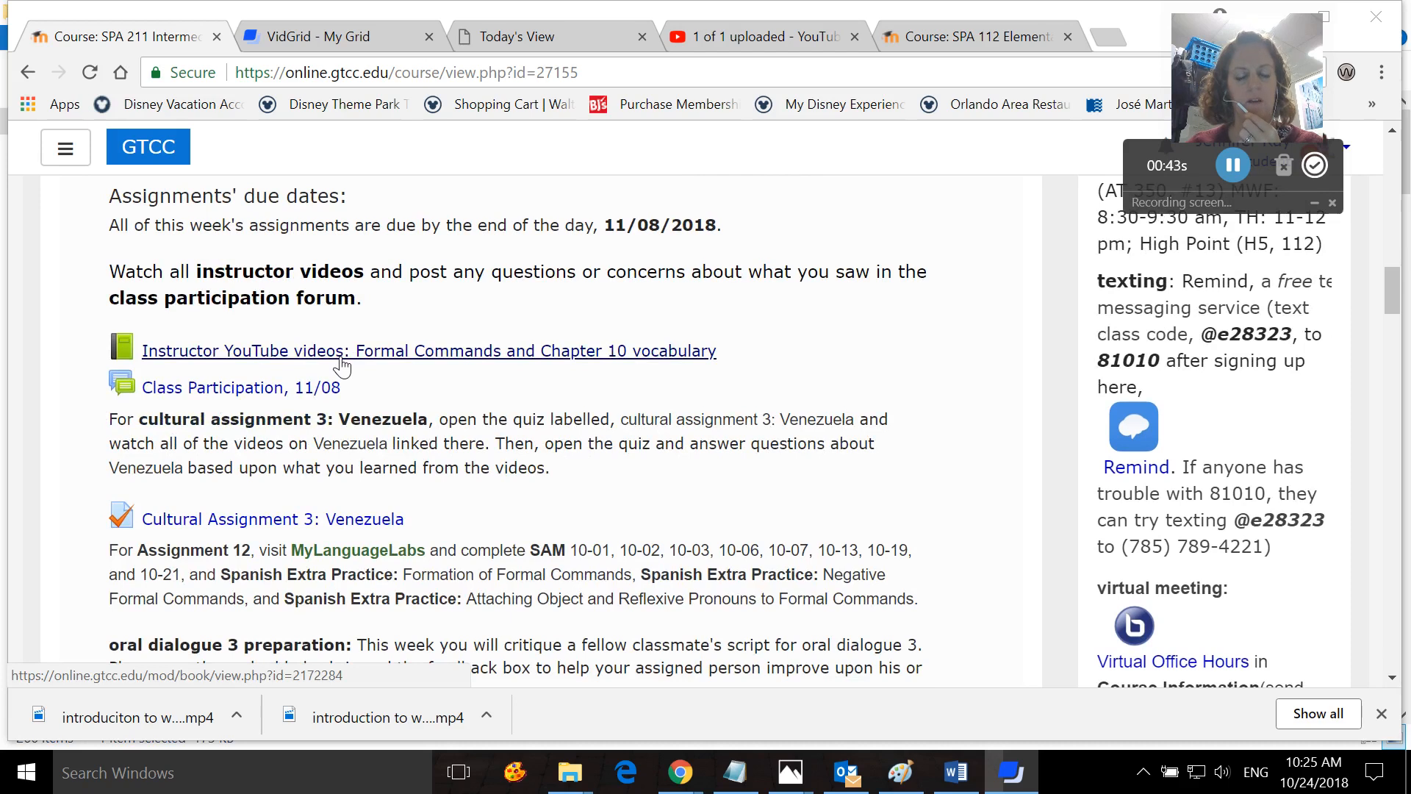
left_click(427, 350)
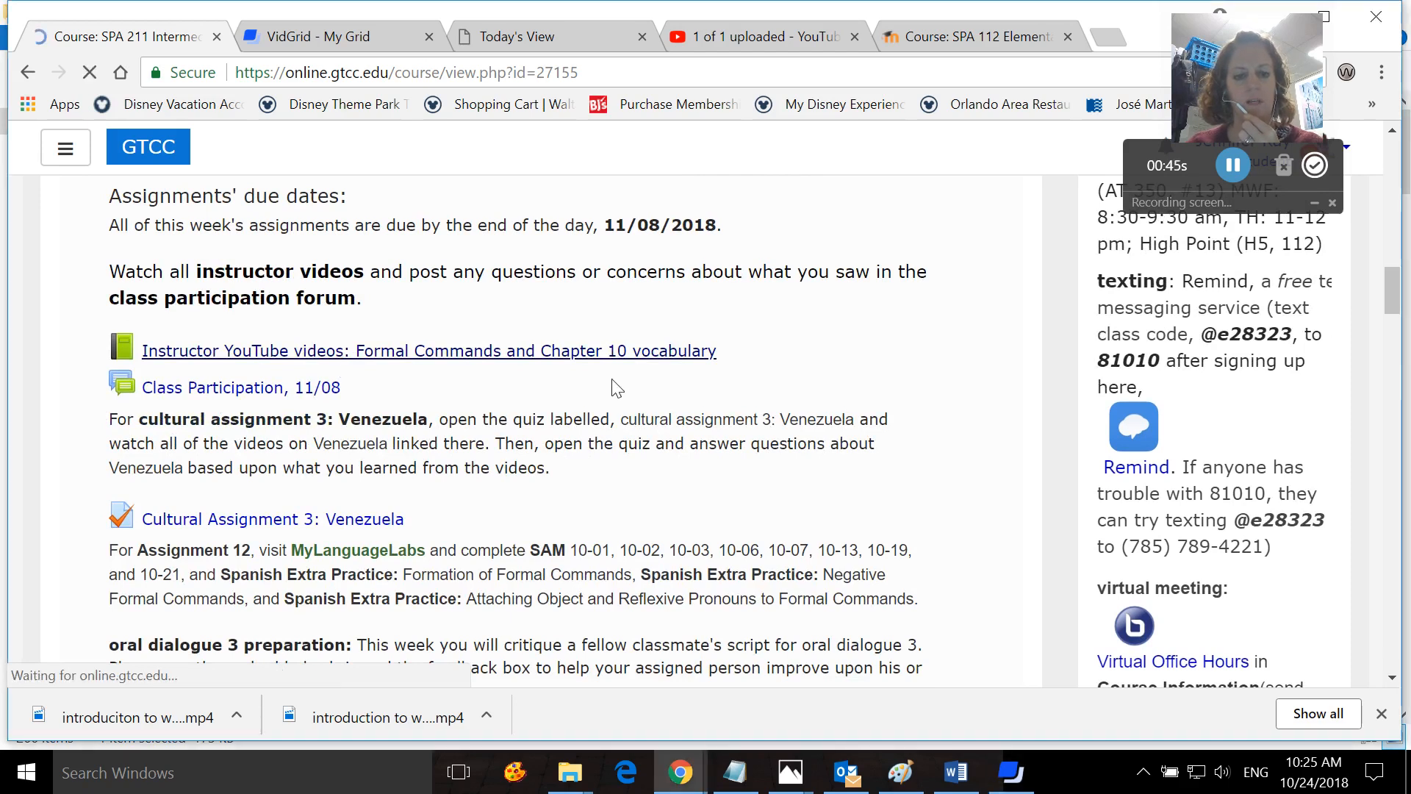
left_click(428, 352)
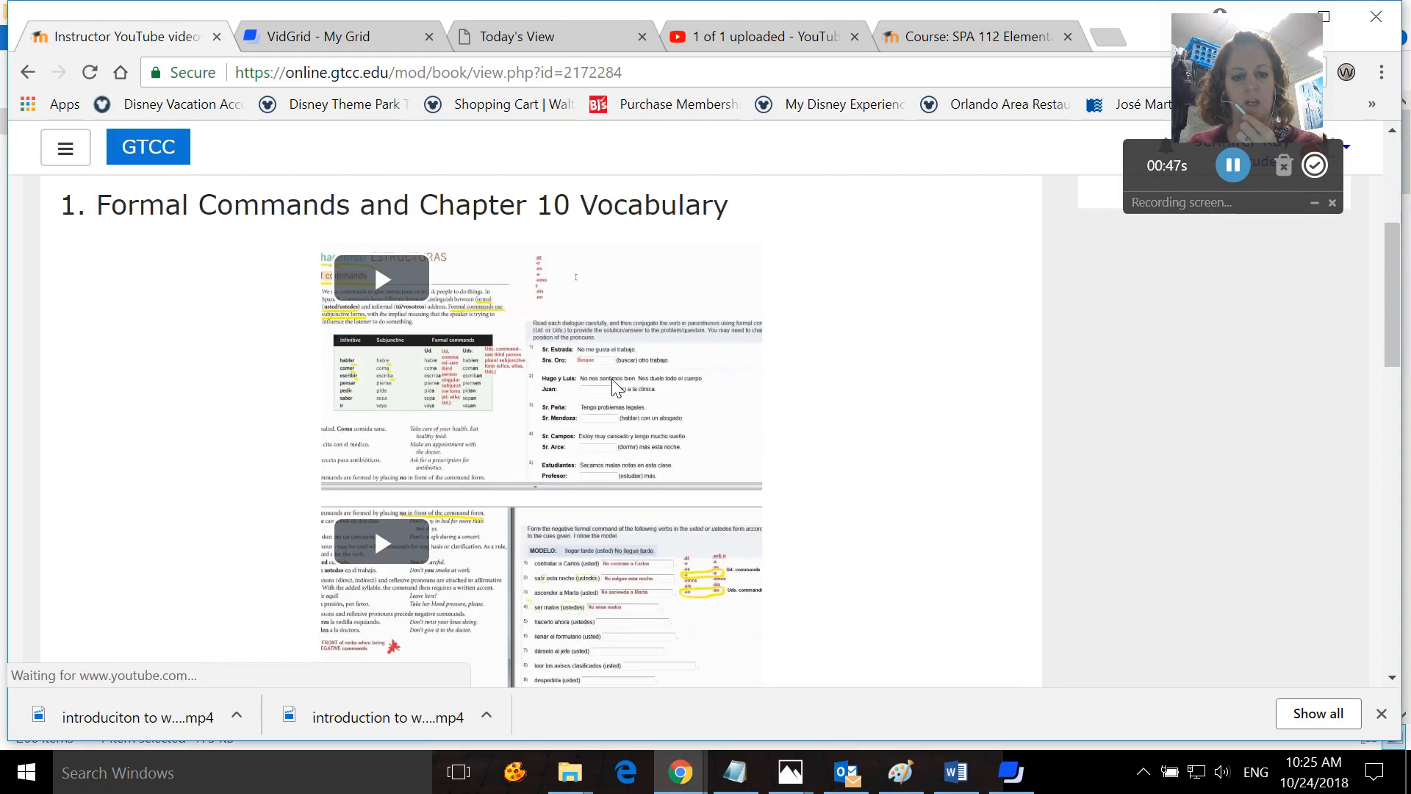
scroll("down", 3)
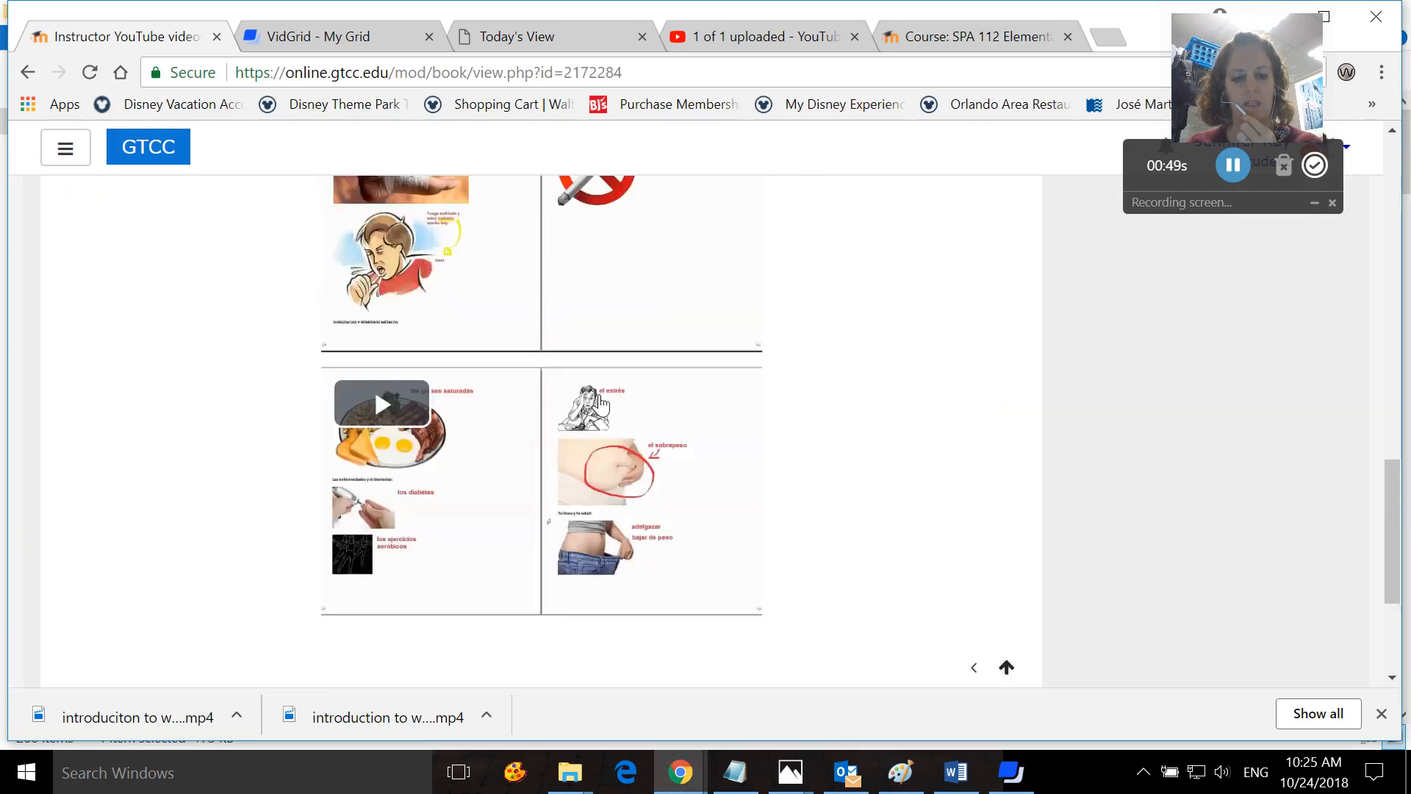
left_click(28, 73)
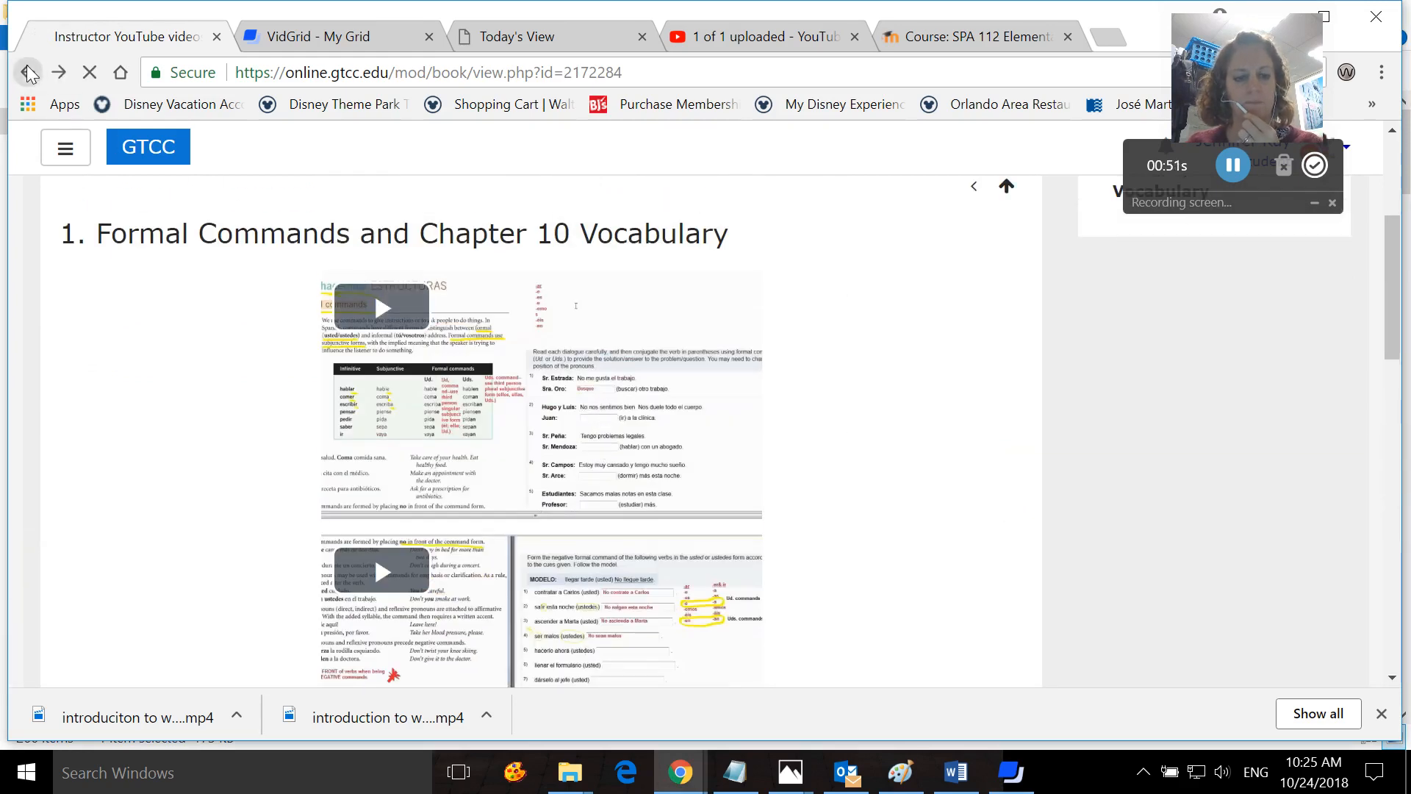
left_click(30, 72)
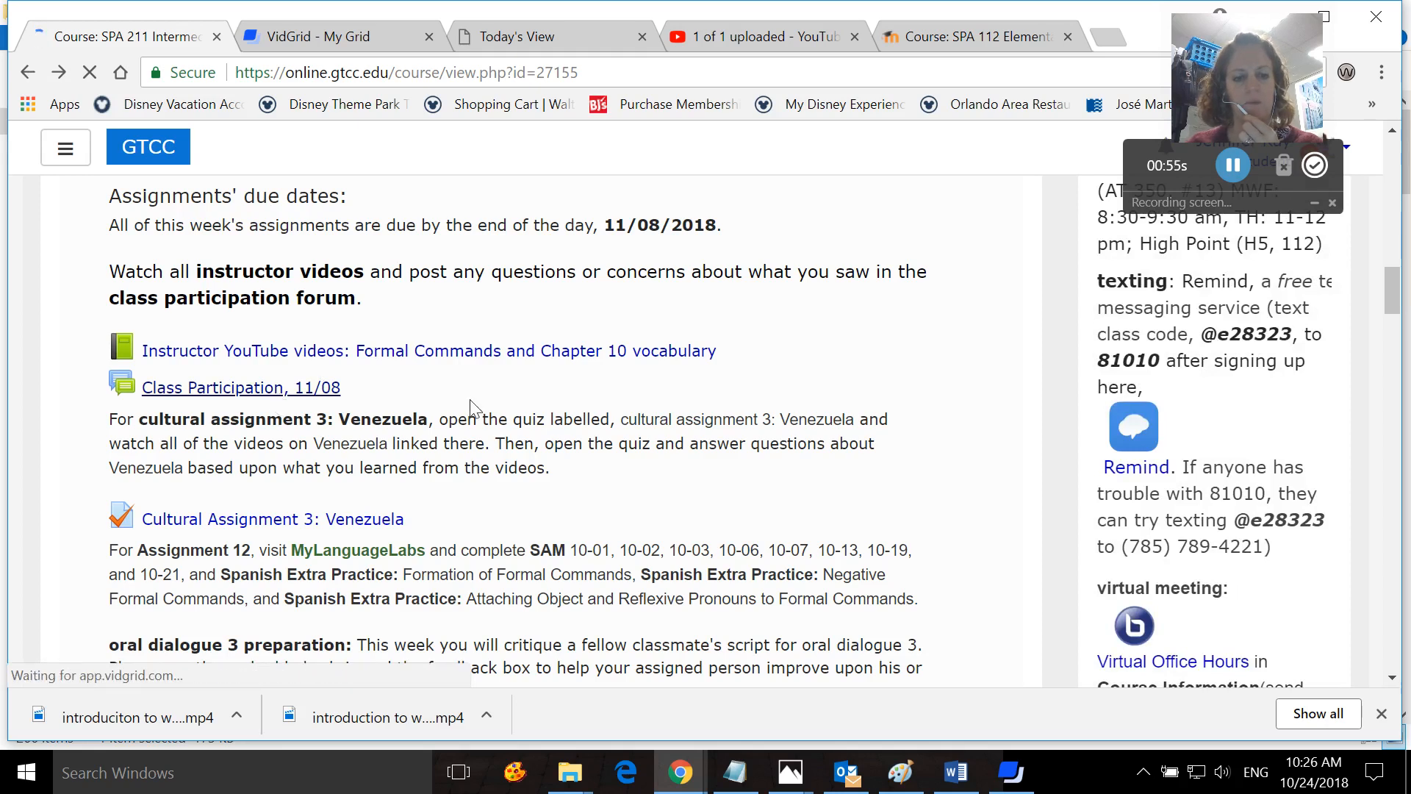
Visit the Class Participation, 11/08 forum discussion thread and return to week 13.
left_click(240, 387)
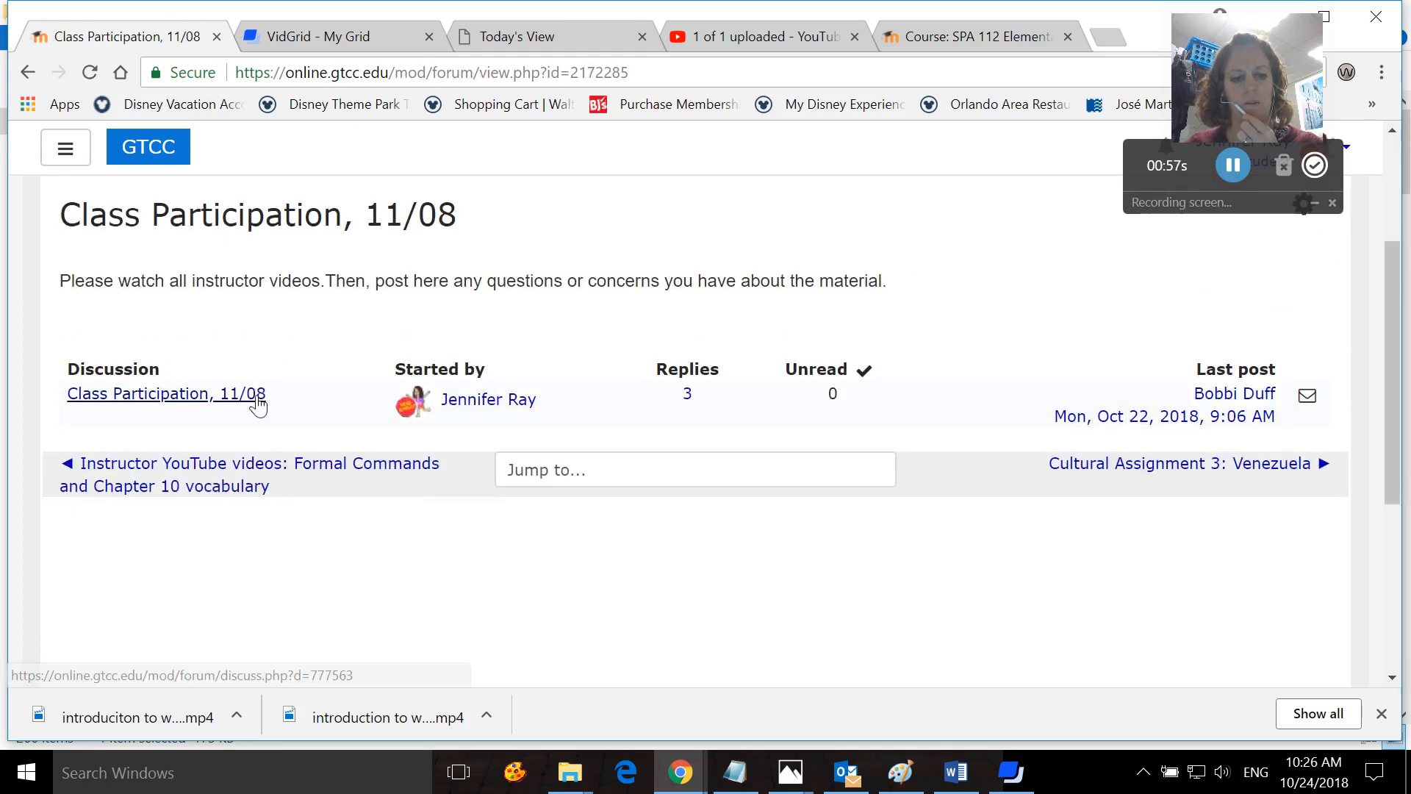
left_click(166, 394)
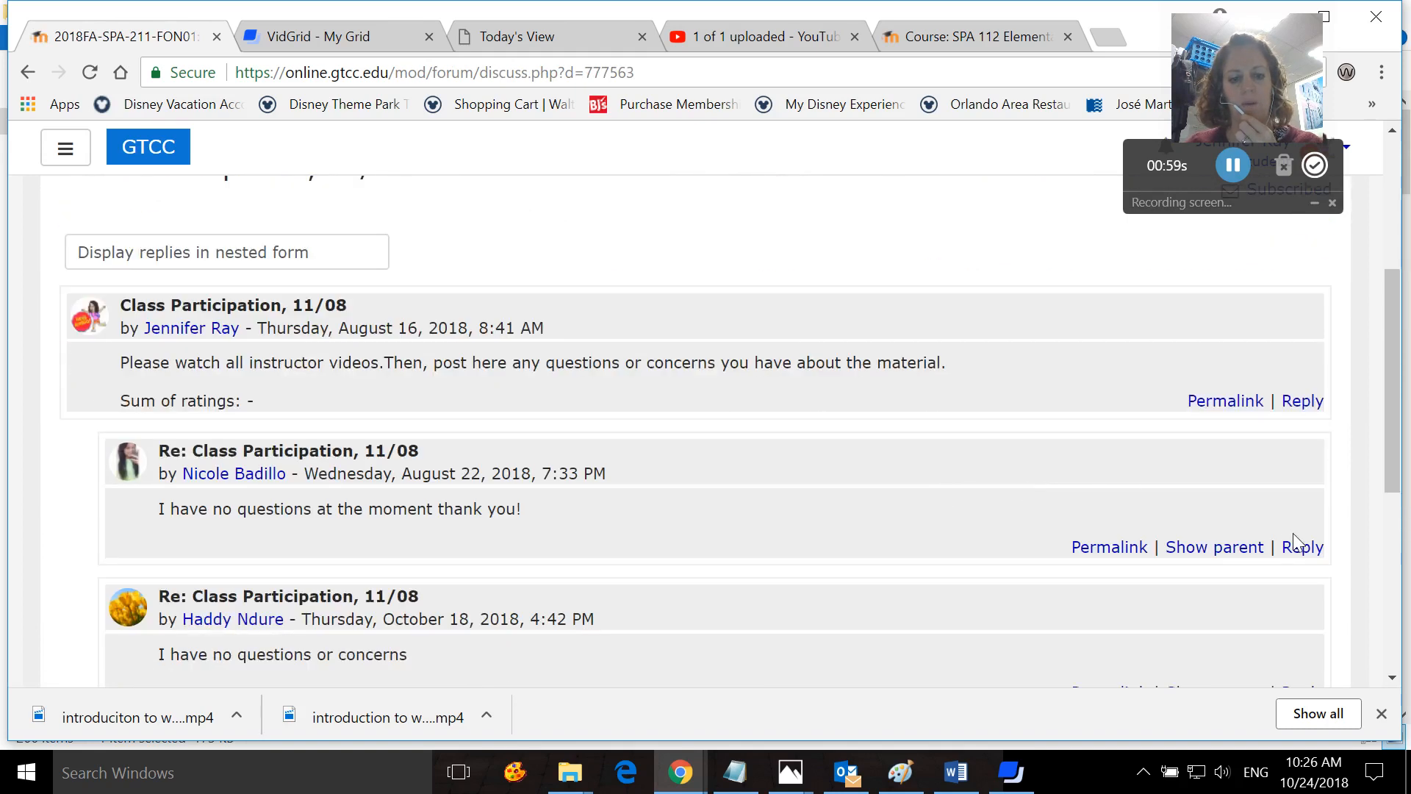
left_click(28, 73)
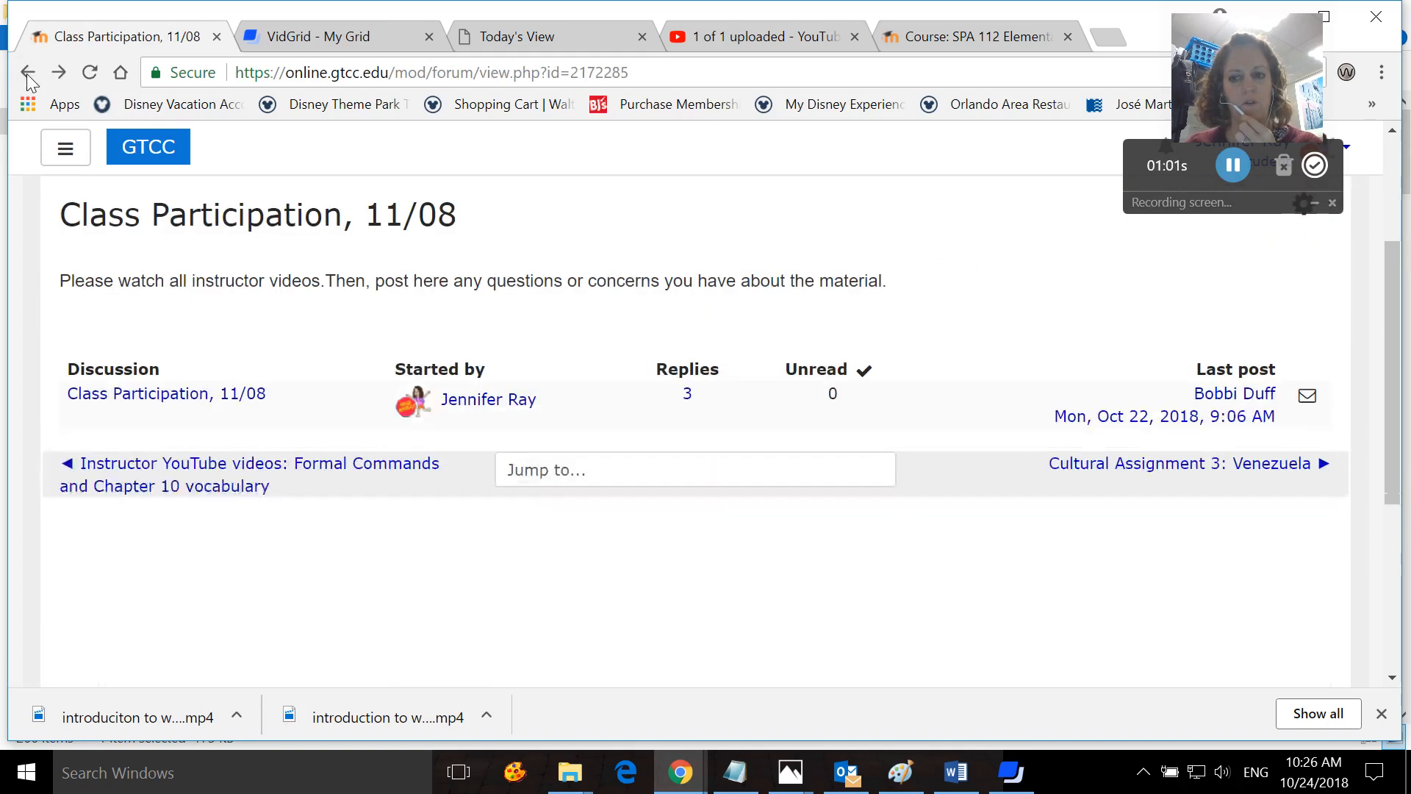
left_click(26, 72)
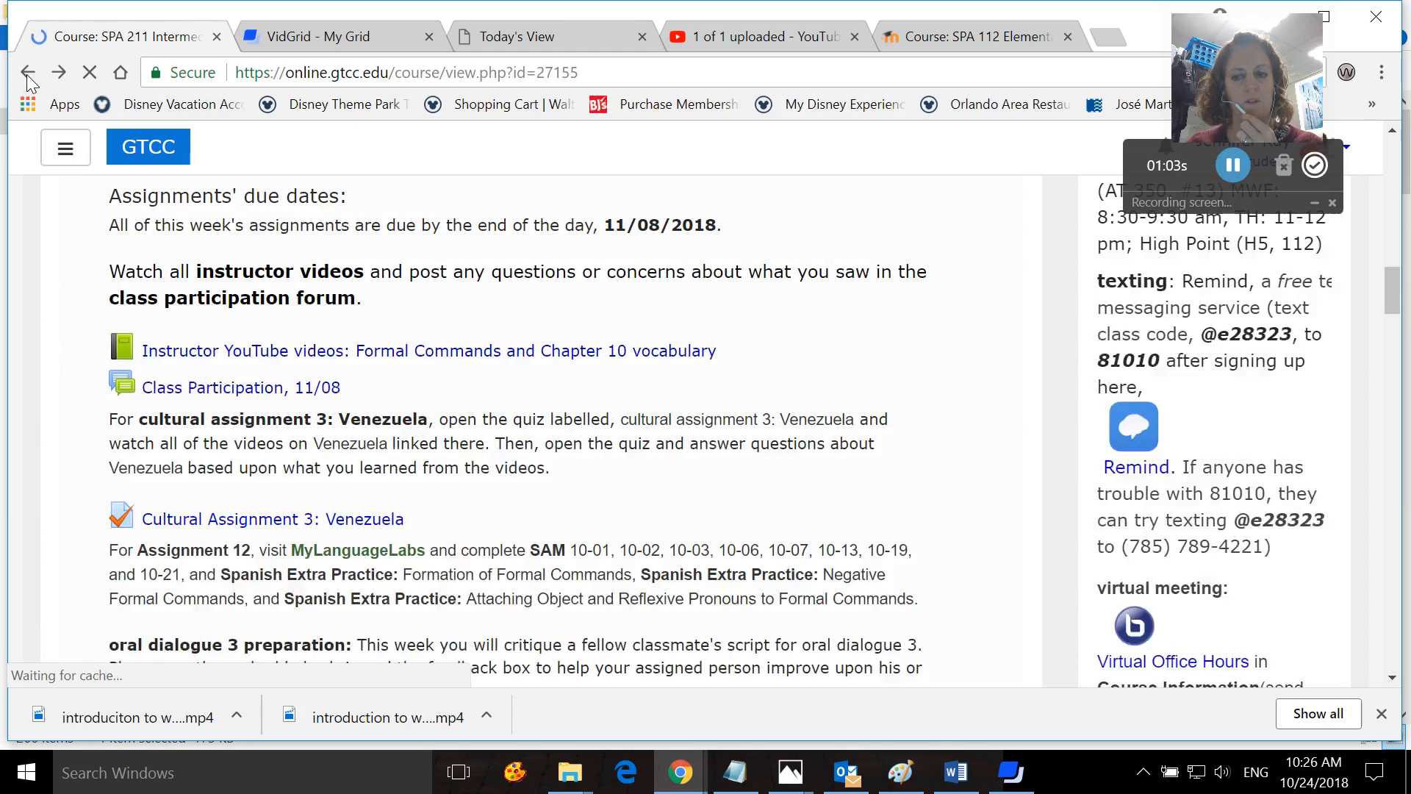
Open the Cultural Assignment 3: Venezuela quiz page and review its videos, transcripts and attempt limits.
scroll("down", 3)
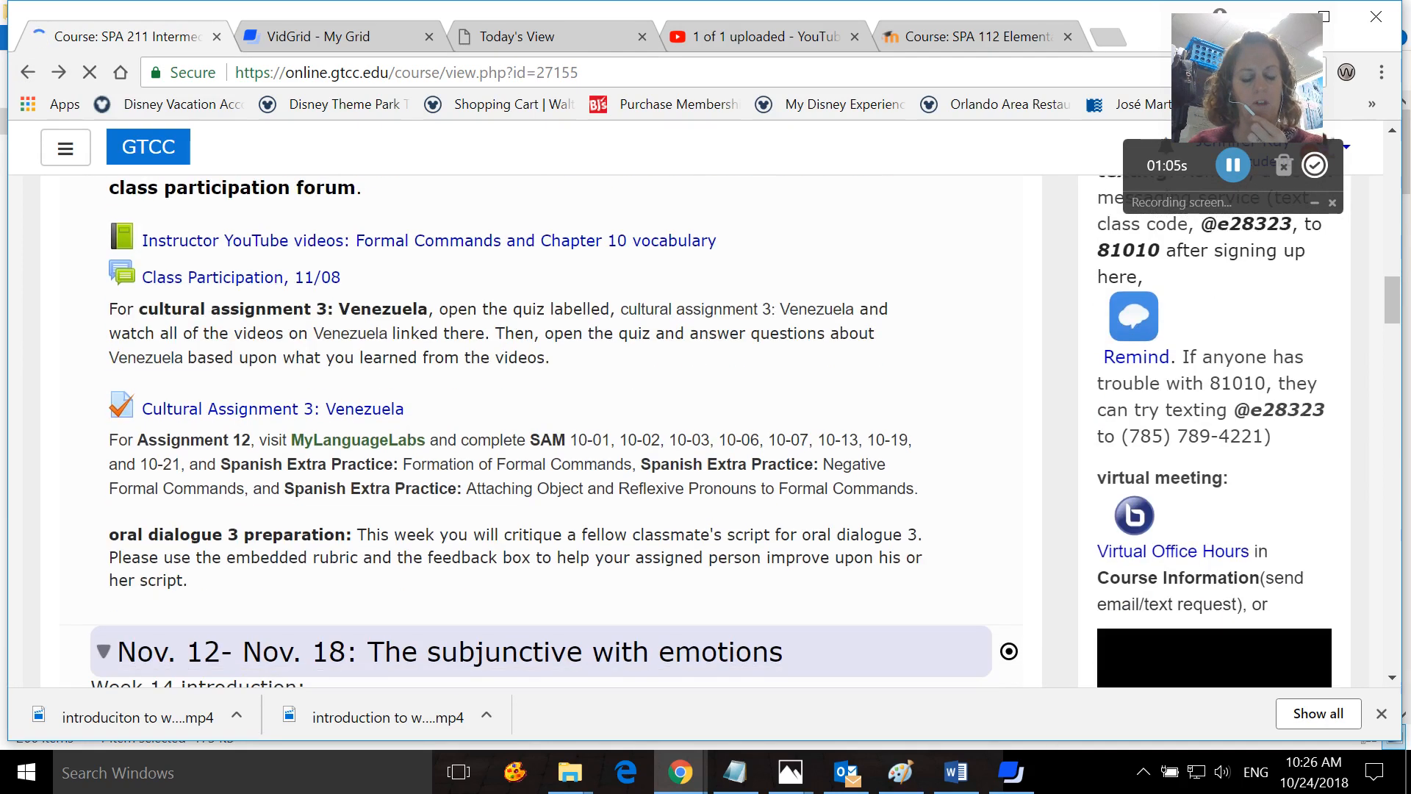
left_click(272, 408)
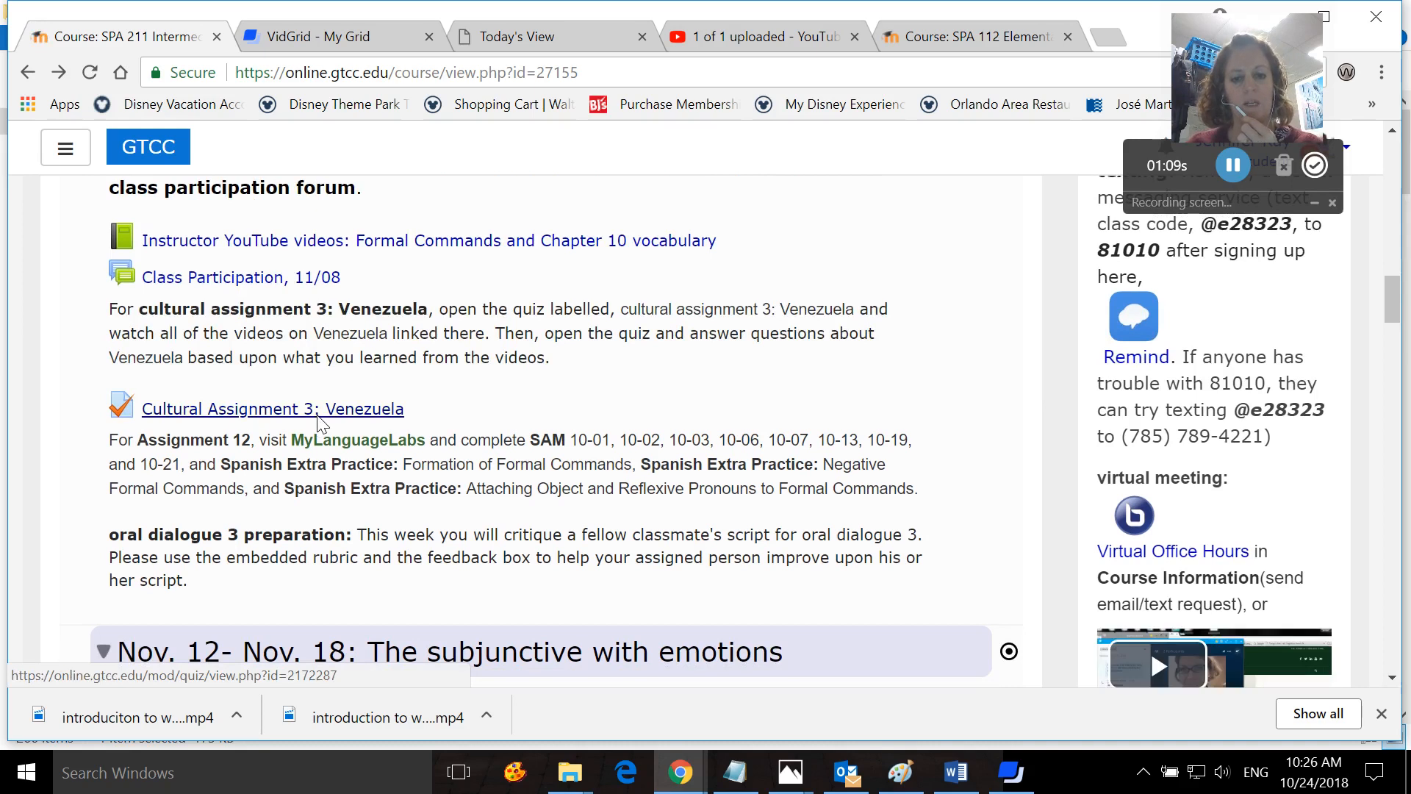
left_click(272, 409)
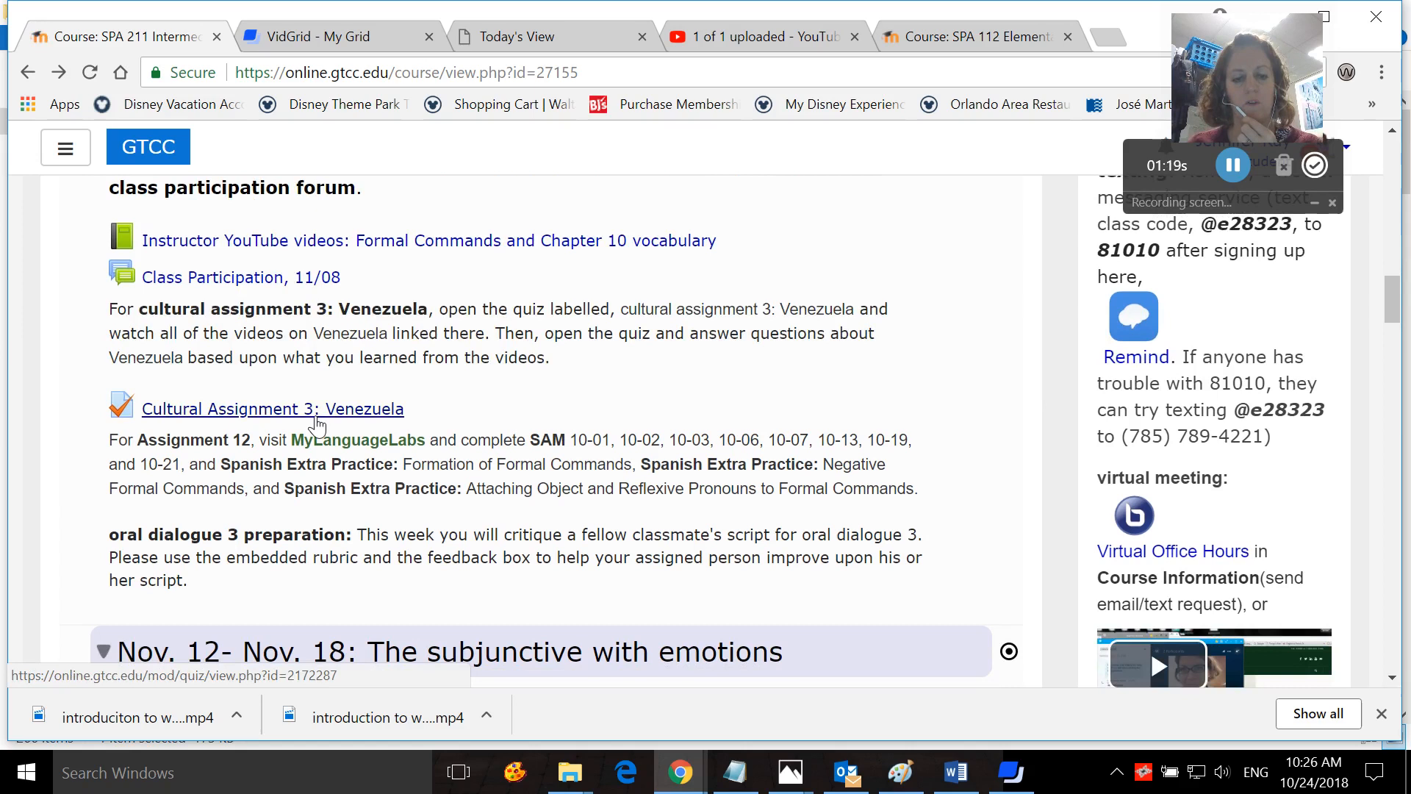
left_click(272, 408)
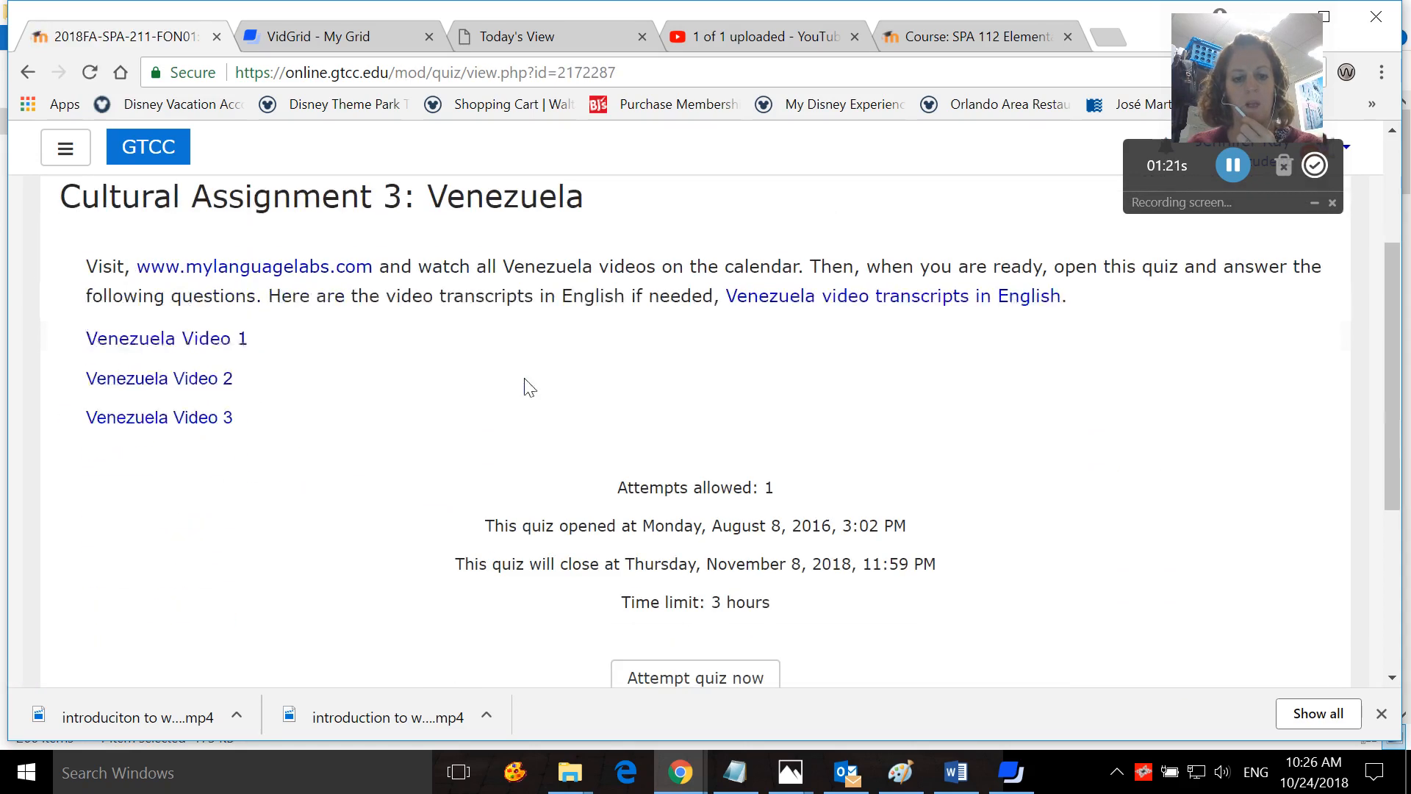
scroll("down", 3)
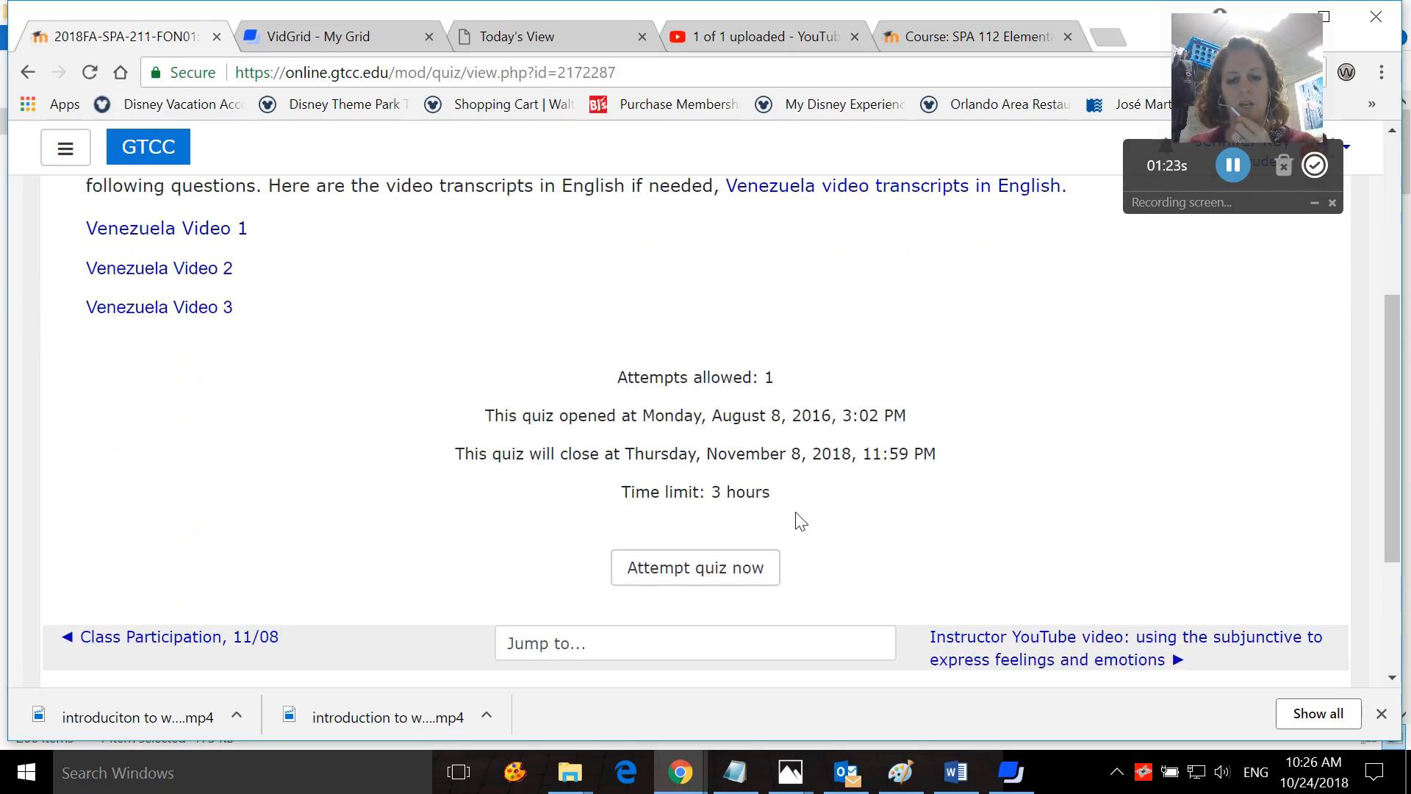
scroll("up", 3)
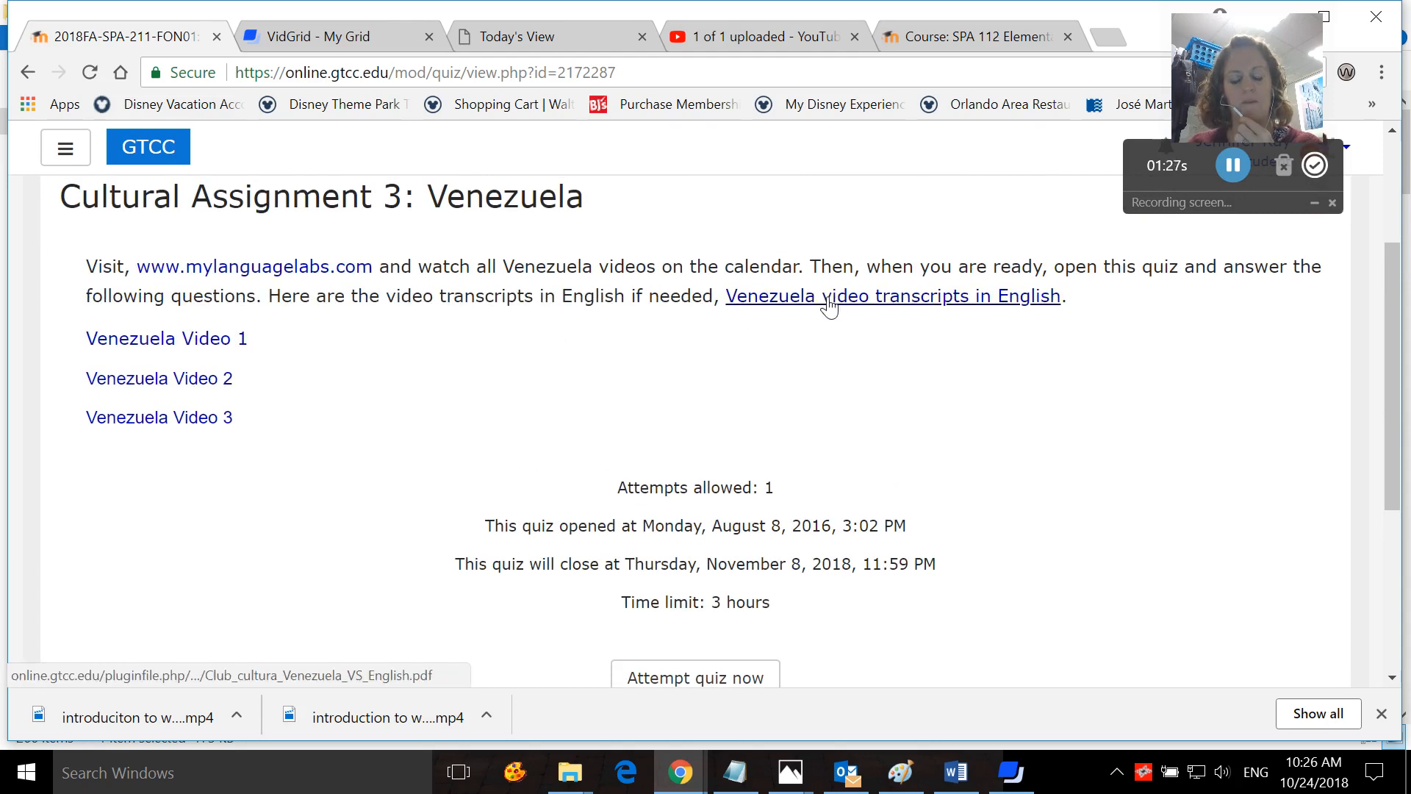
mouse_move(238, 370)
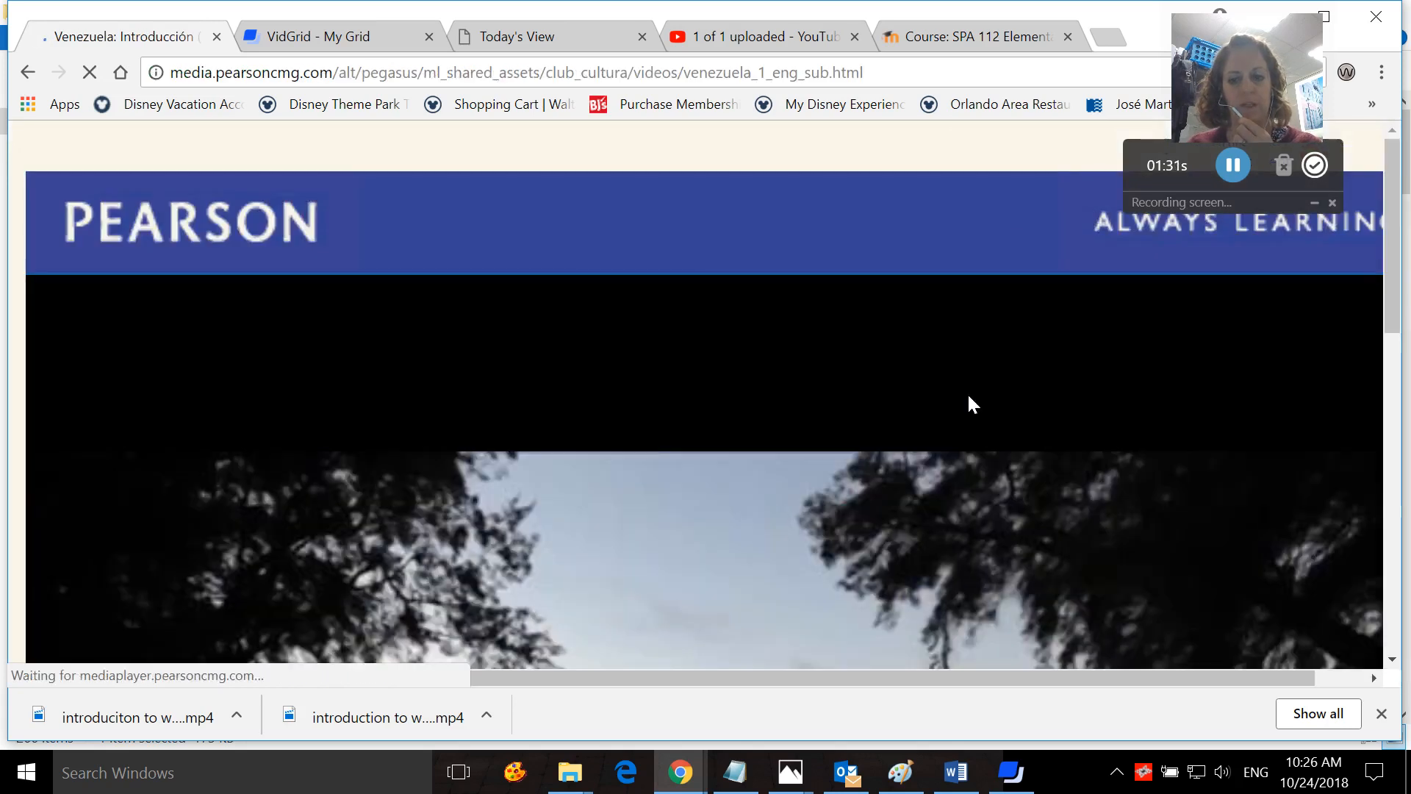
Play Venezuela Video 1 with English captions enabled, then return to the Venezuela quiz page.
left_click(1233, 470)
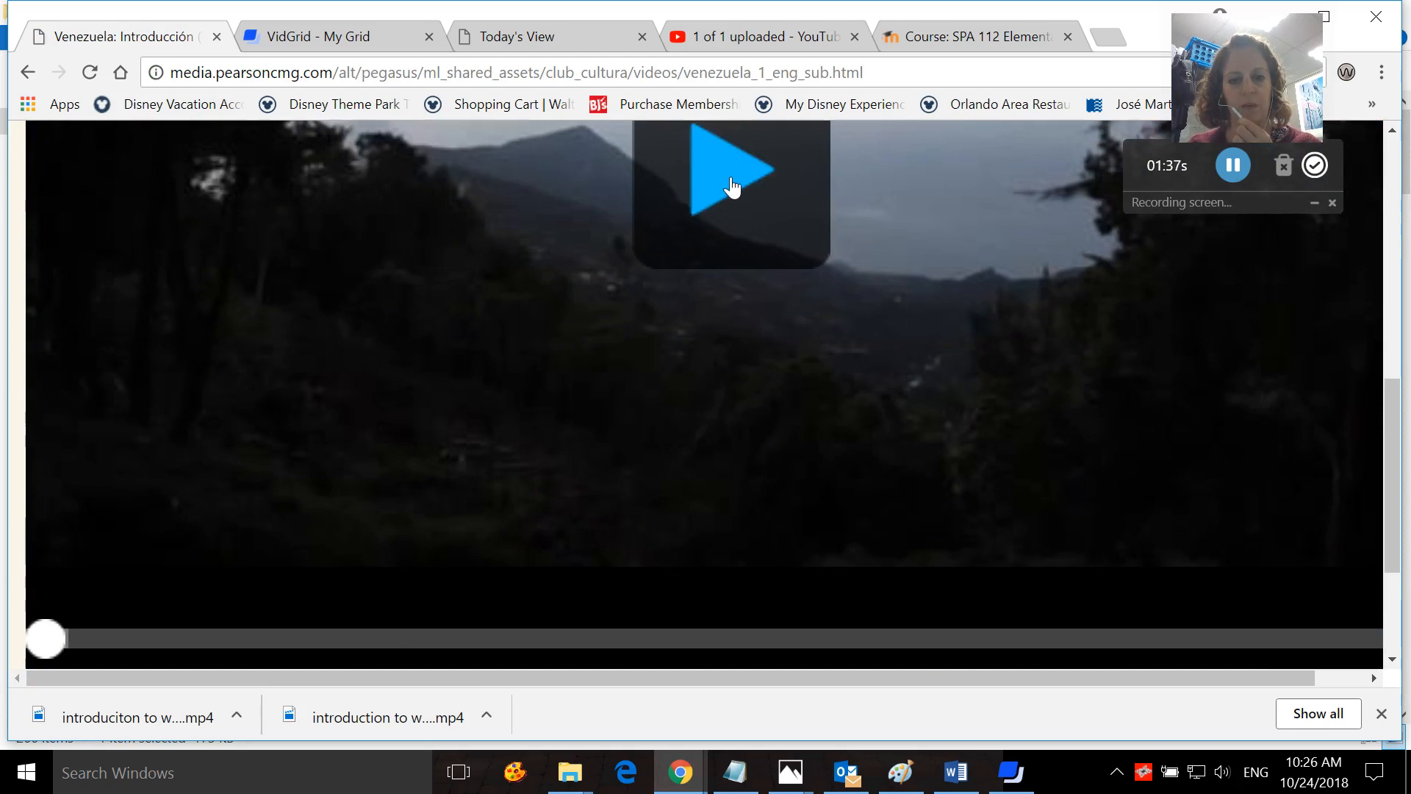
left_click(731, 167)
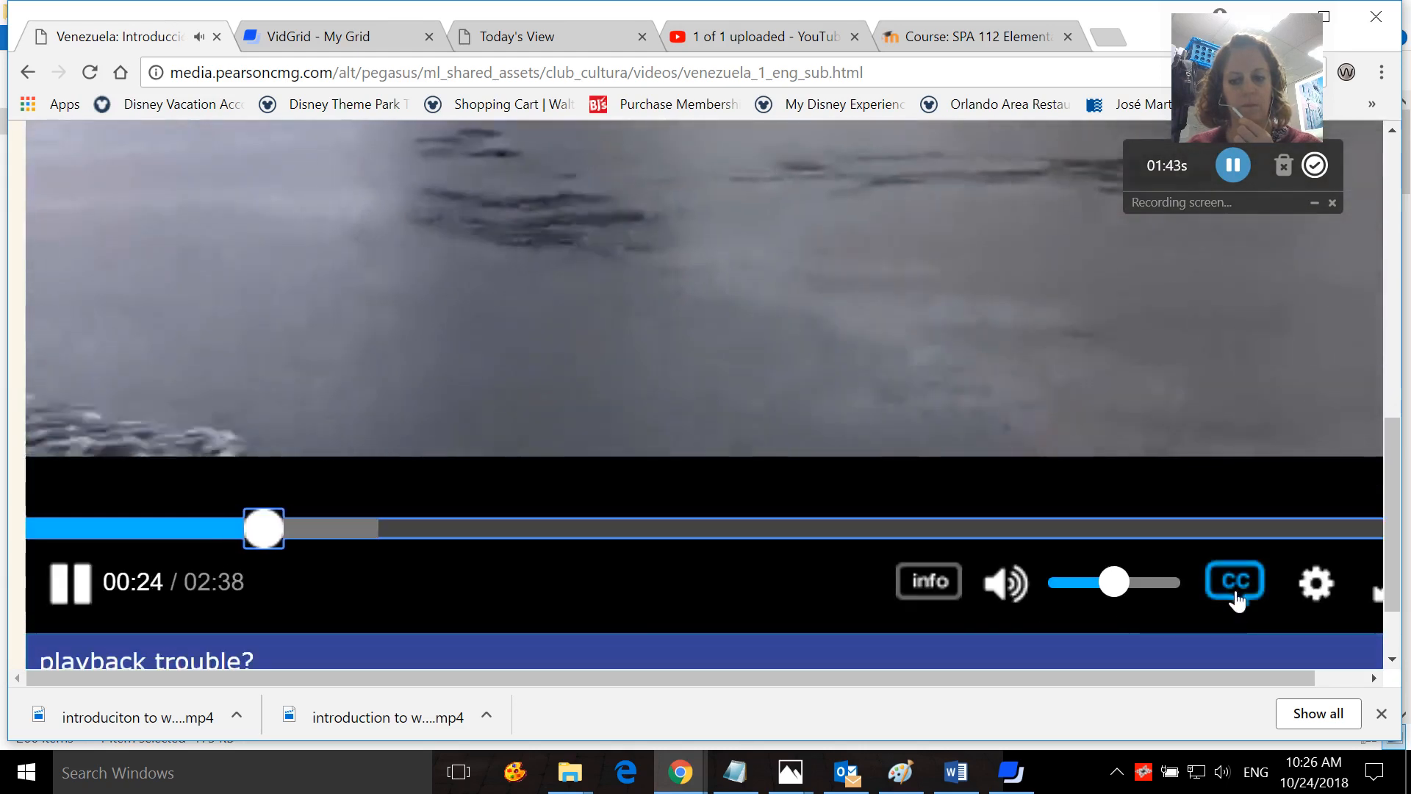
left_click(1234, 582)
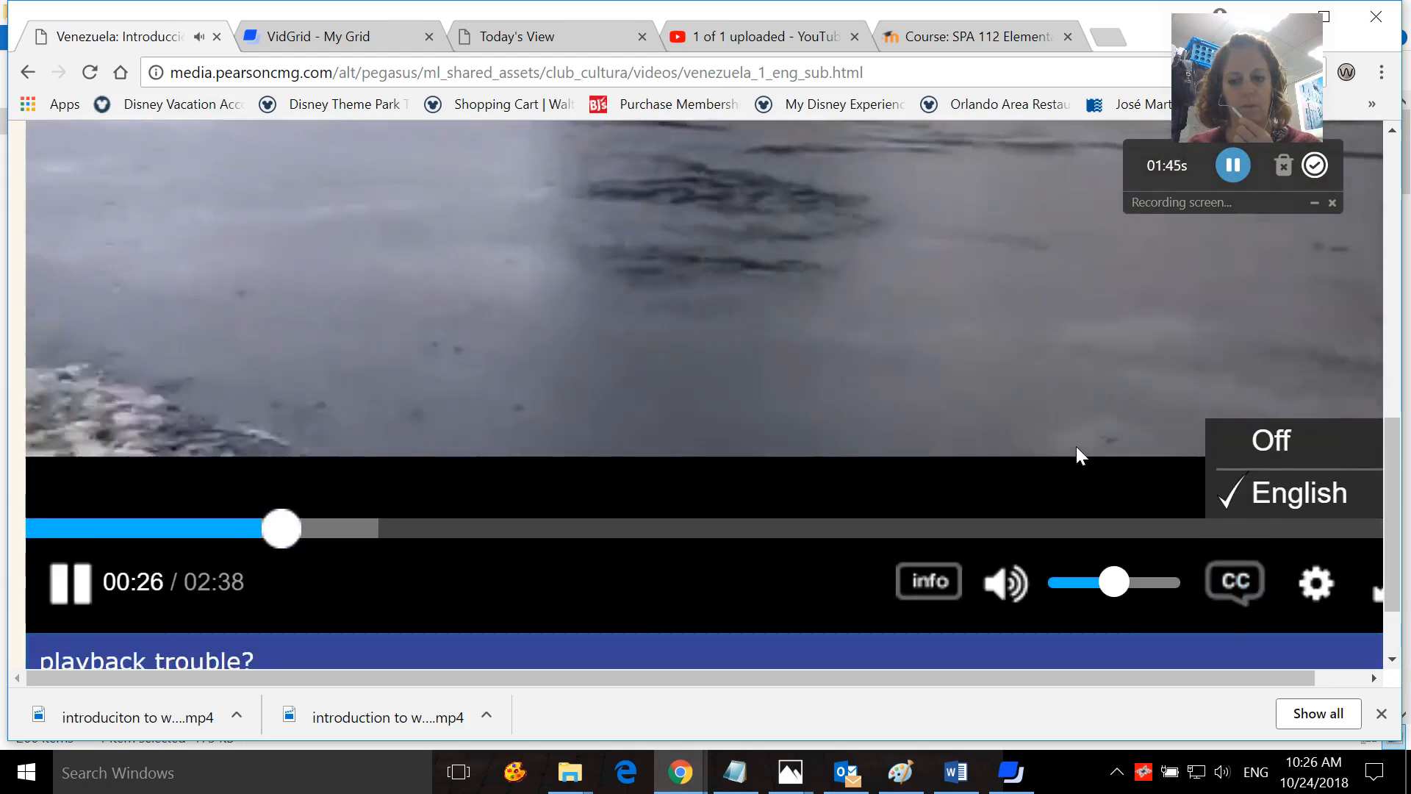
left_click(69, 582)
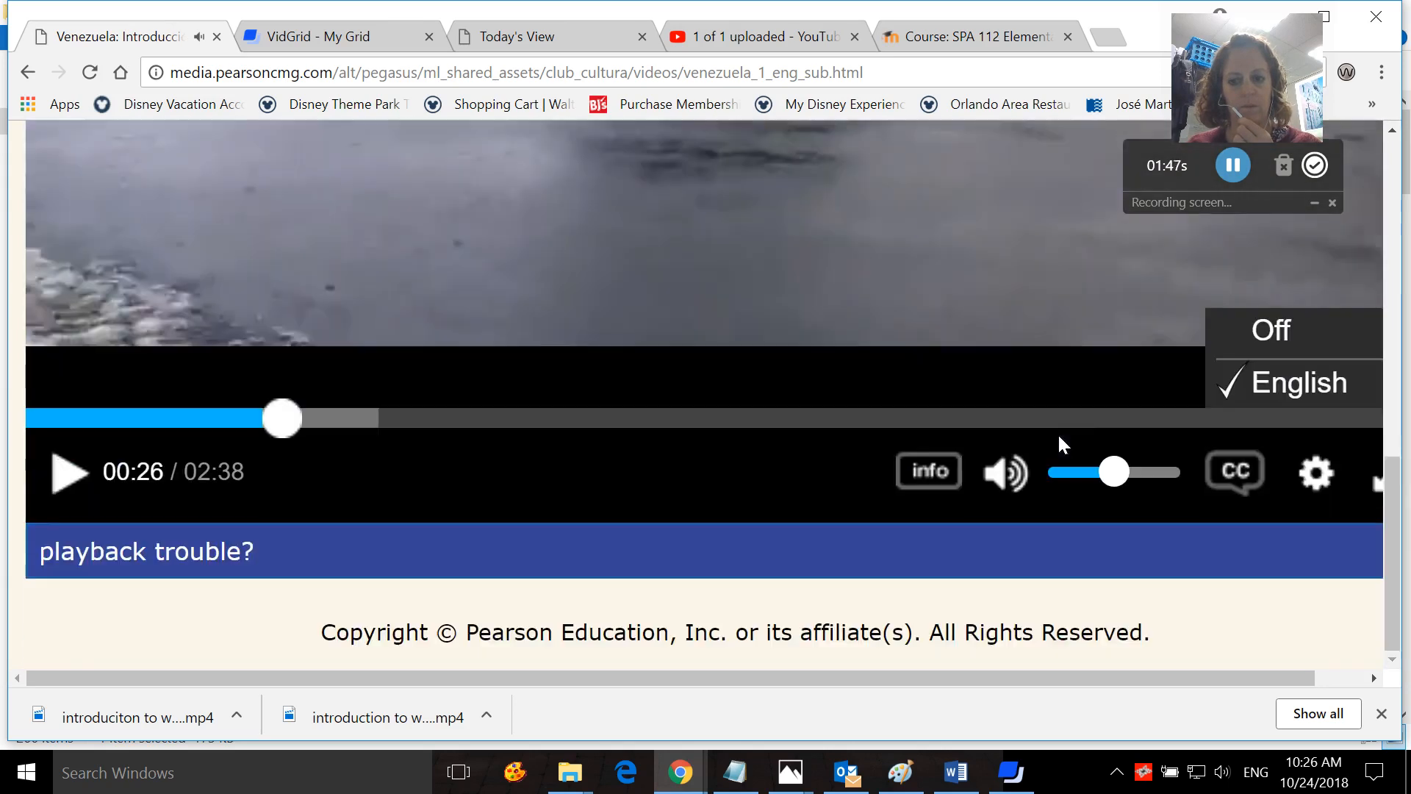
left_click(1233, 471)
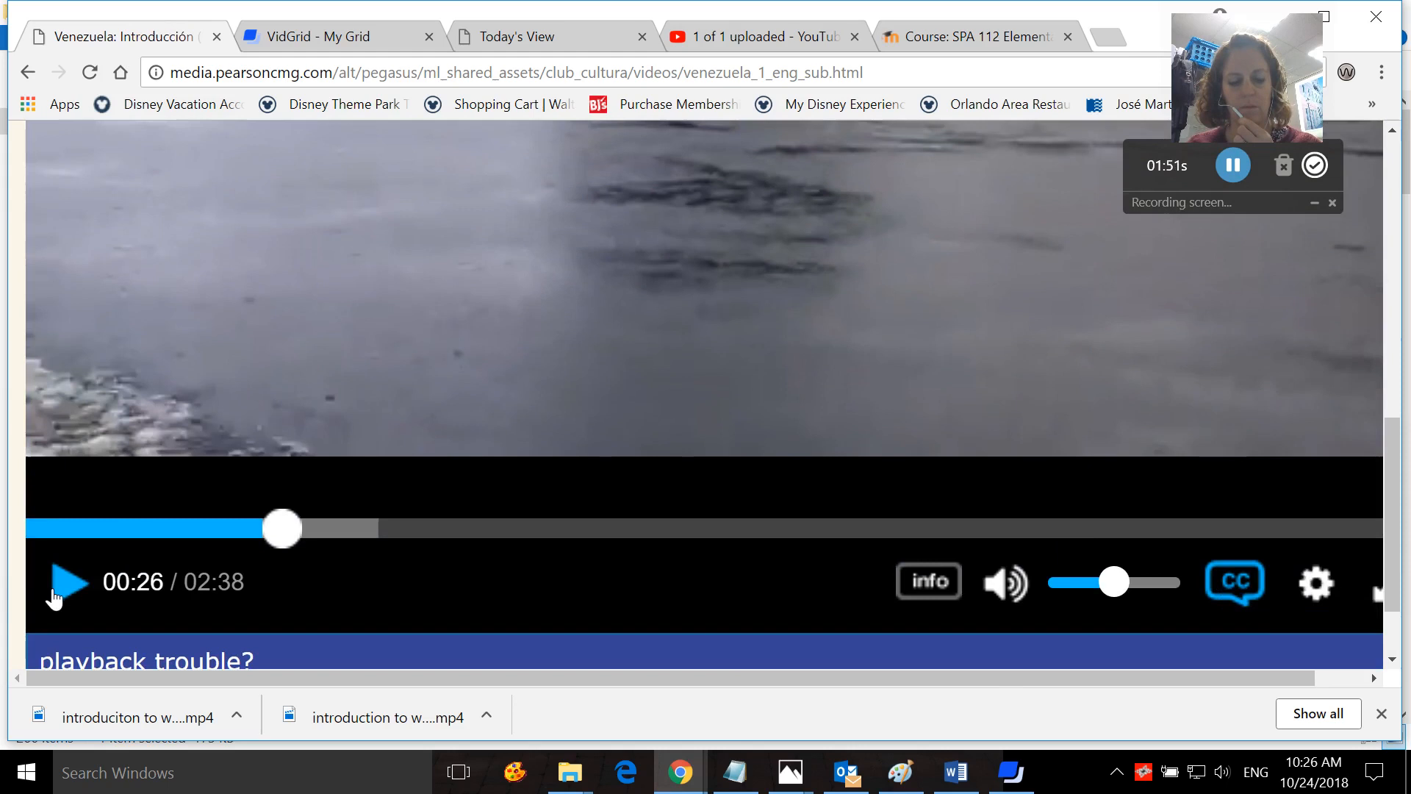
left_click(68, 582)
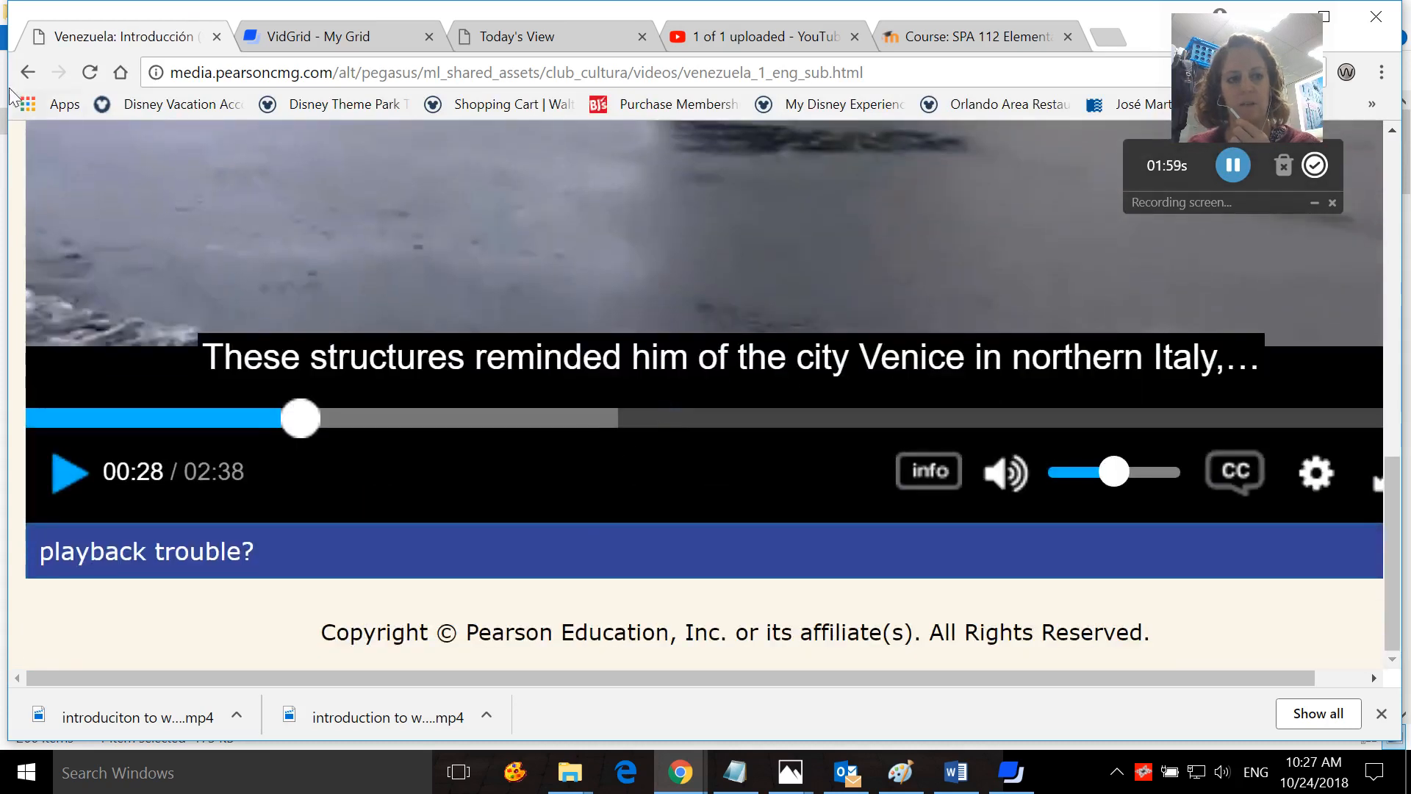
left_click(117, 36)
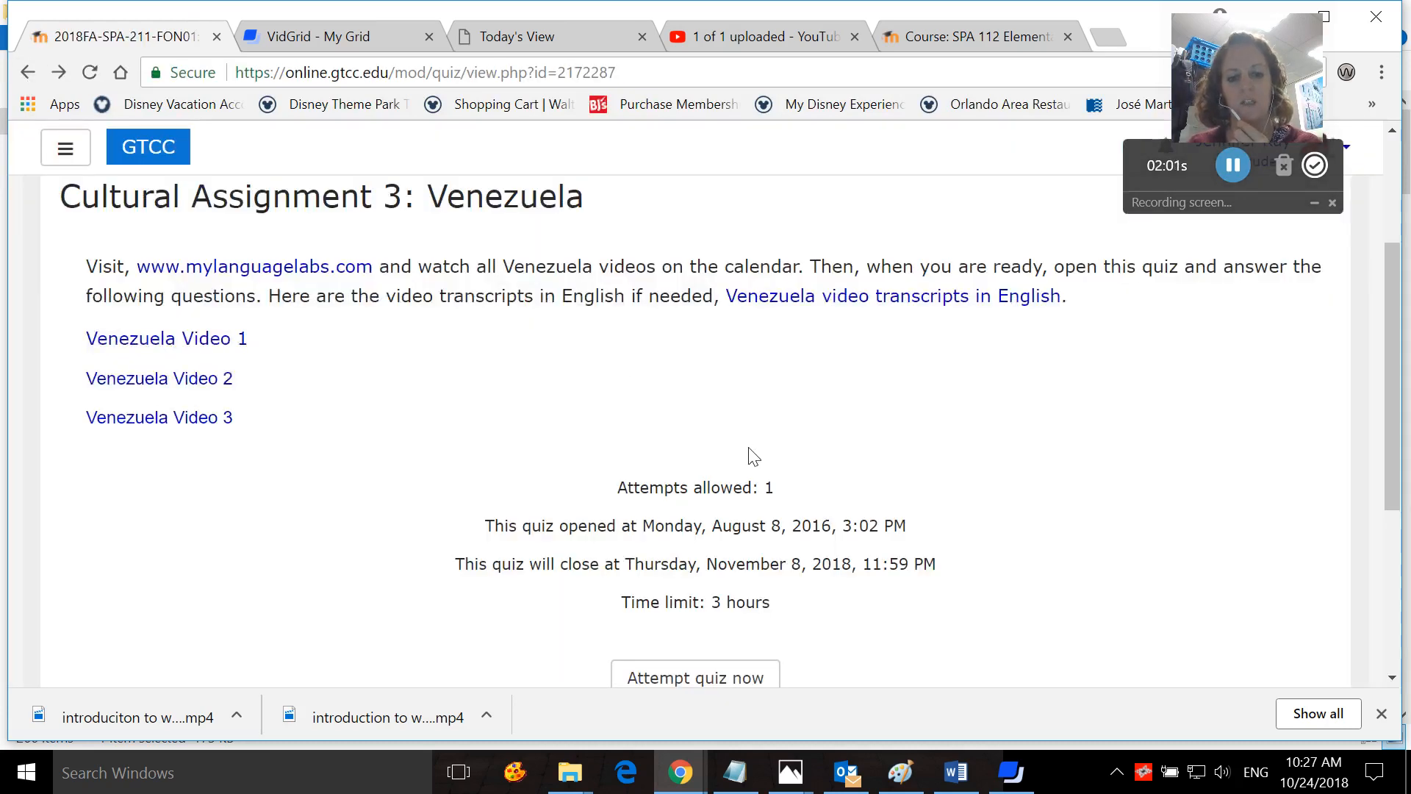
Start a timed attempt at the Venezuela quiz and scroll through its fill-in and true/false questions.
left_click(695, 678)
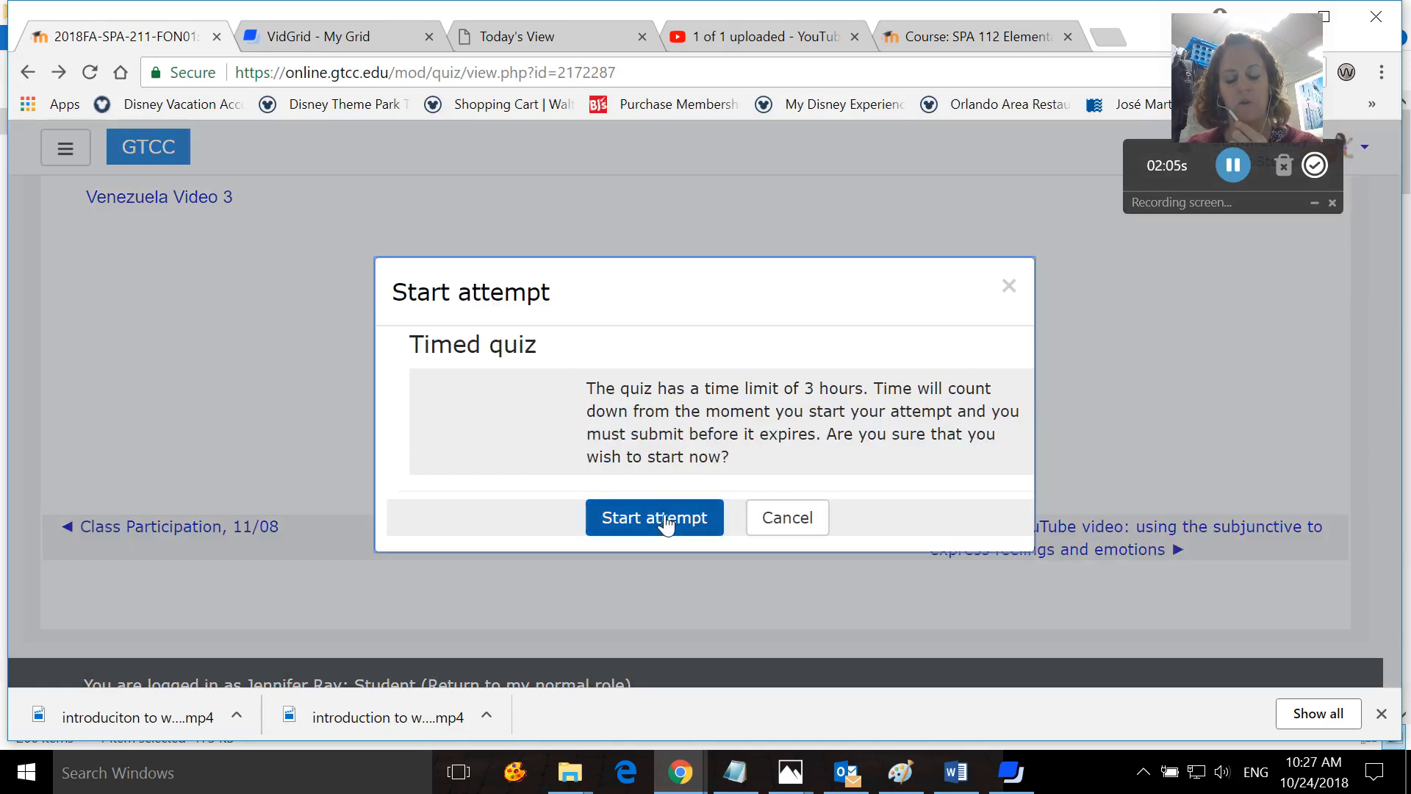
left_click(654, 517)
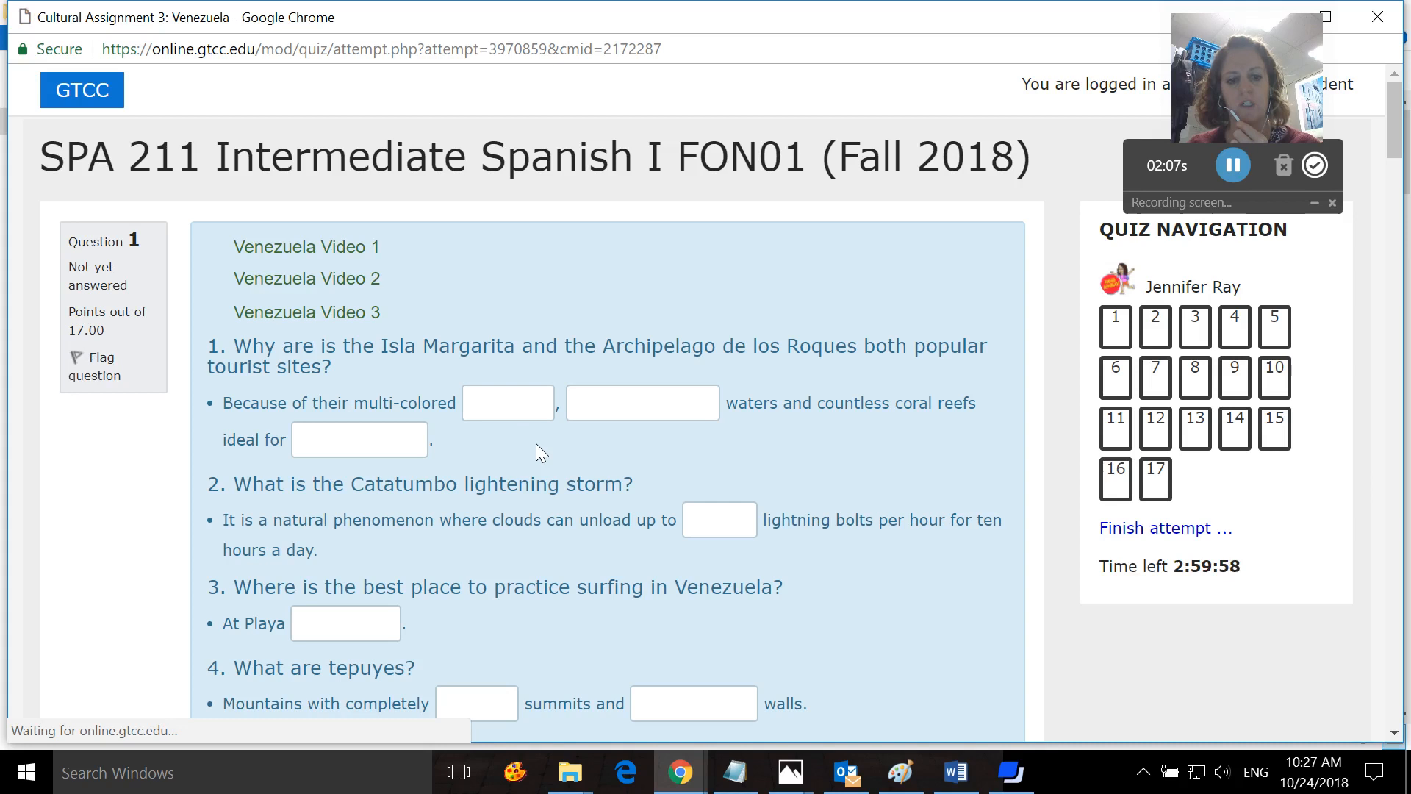
scroll("down", 3)
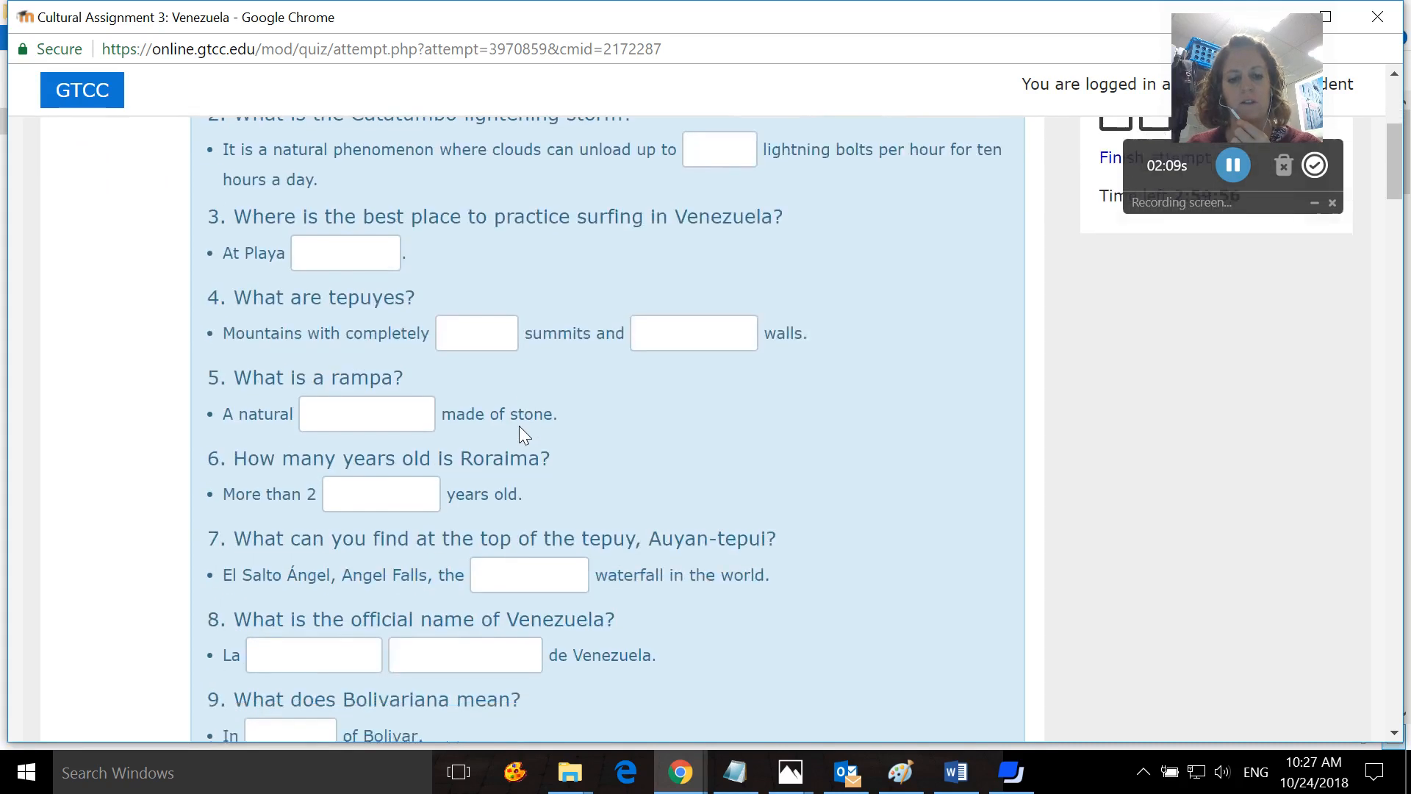
scroll("down", 3)
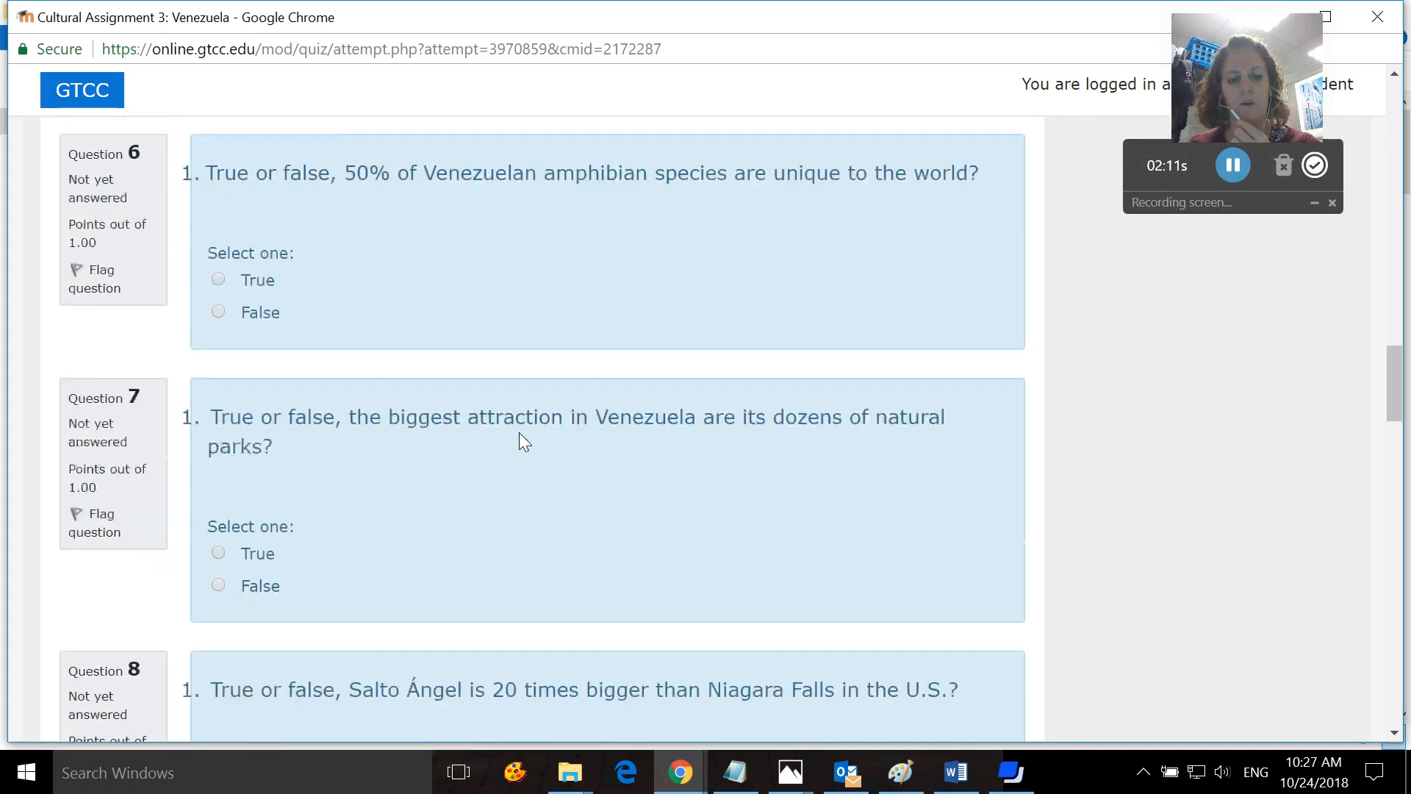
scroll("down", 3)
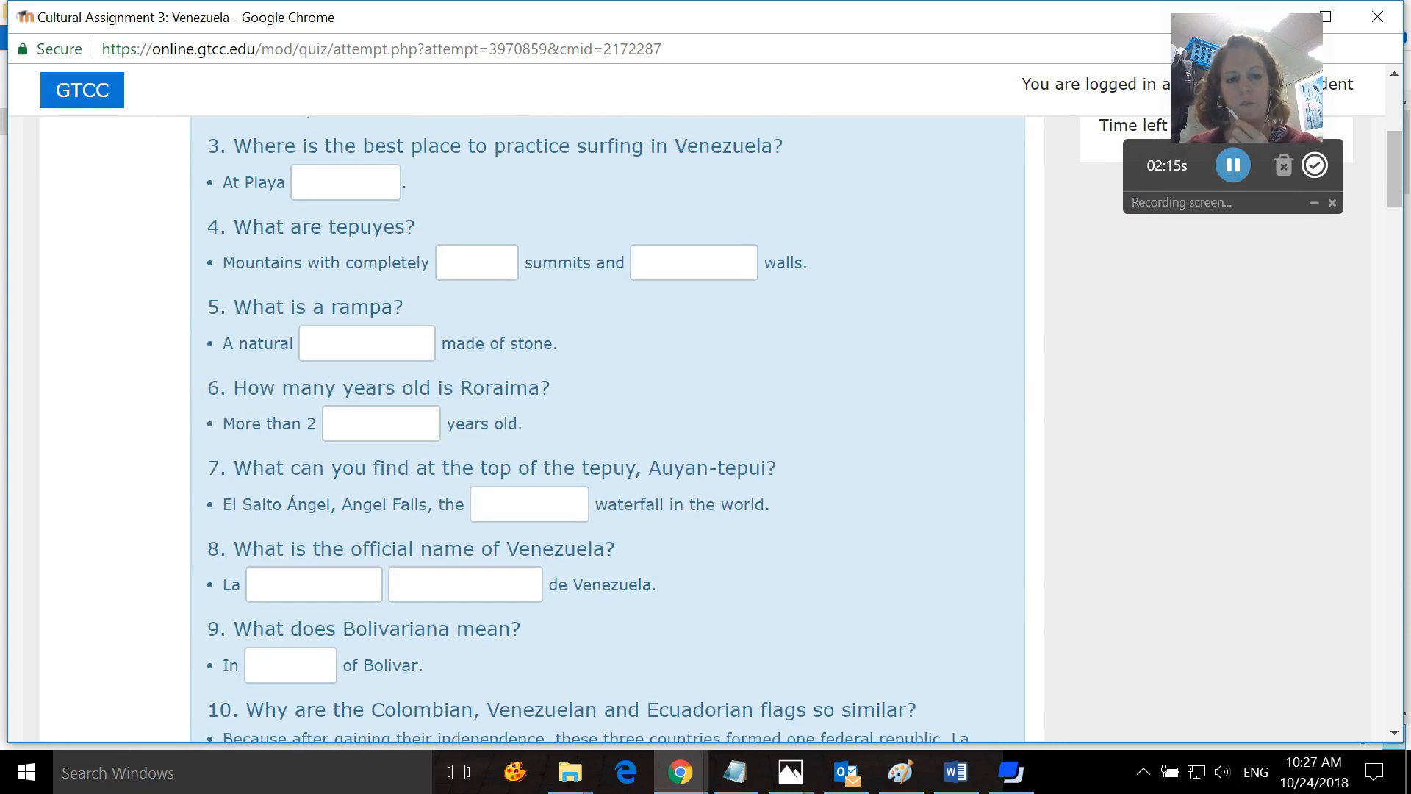
mouse_move(639, 405)
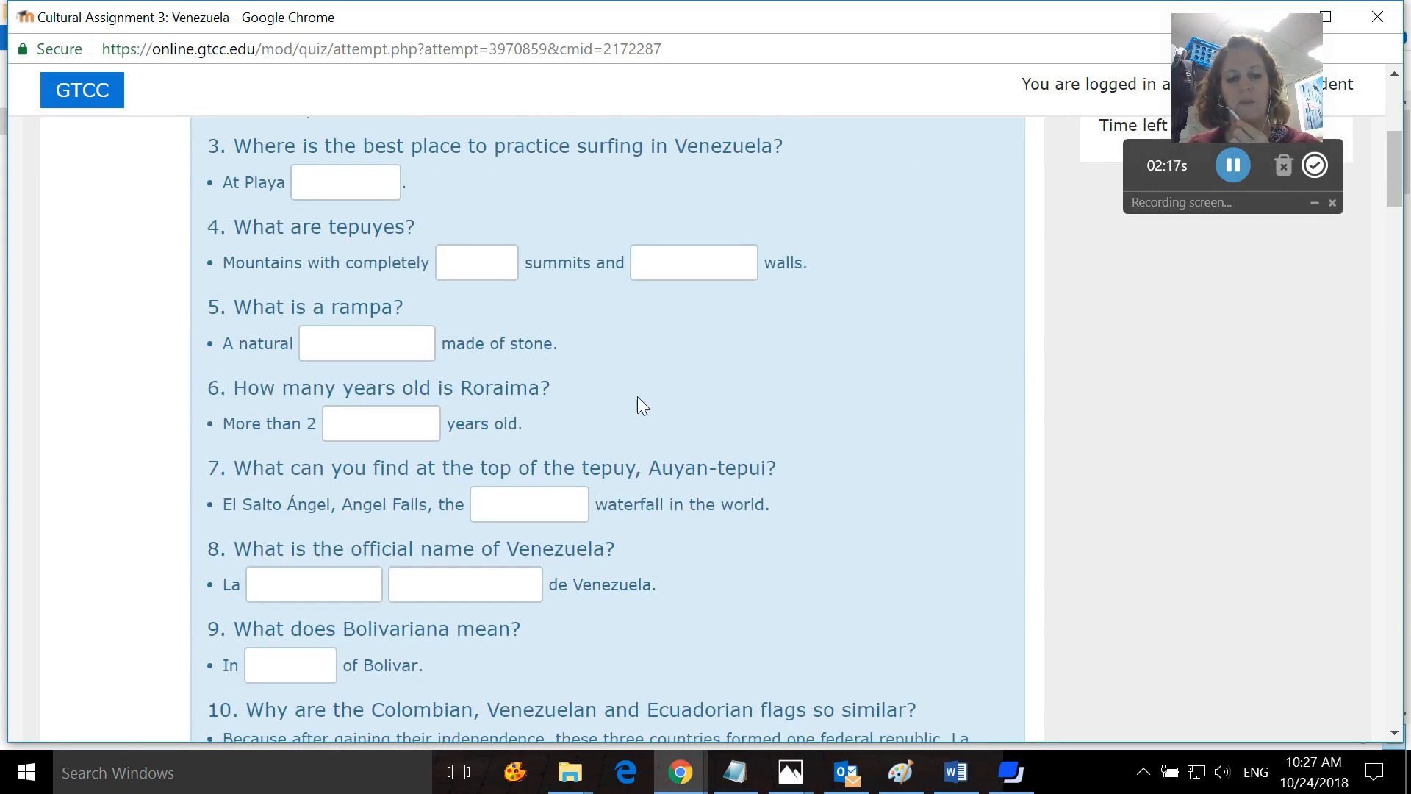
mouse_move(648, 404)
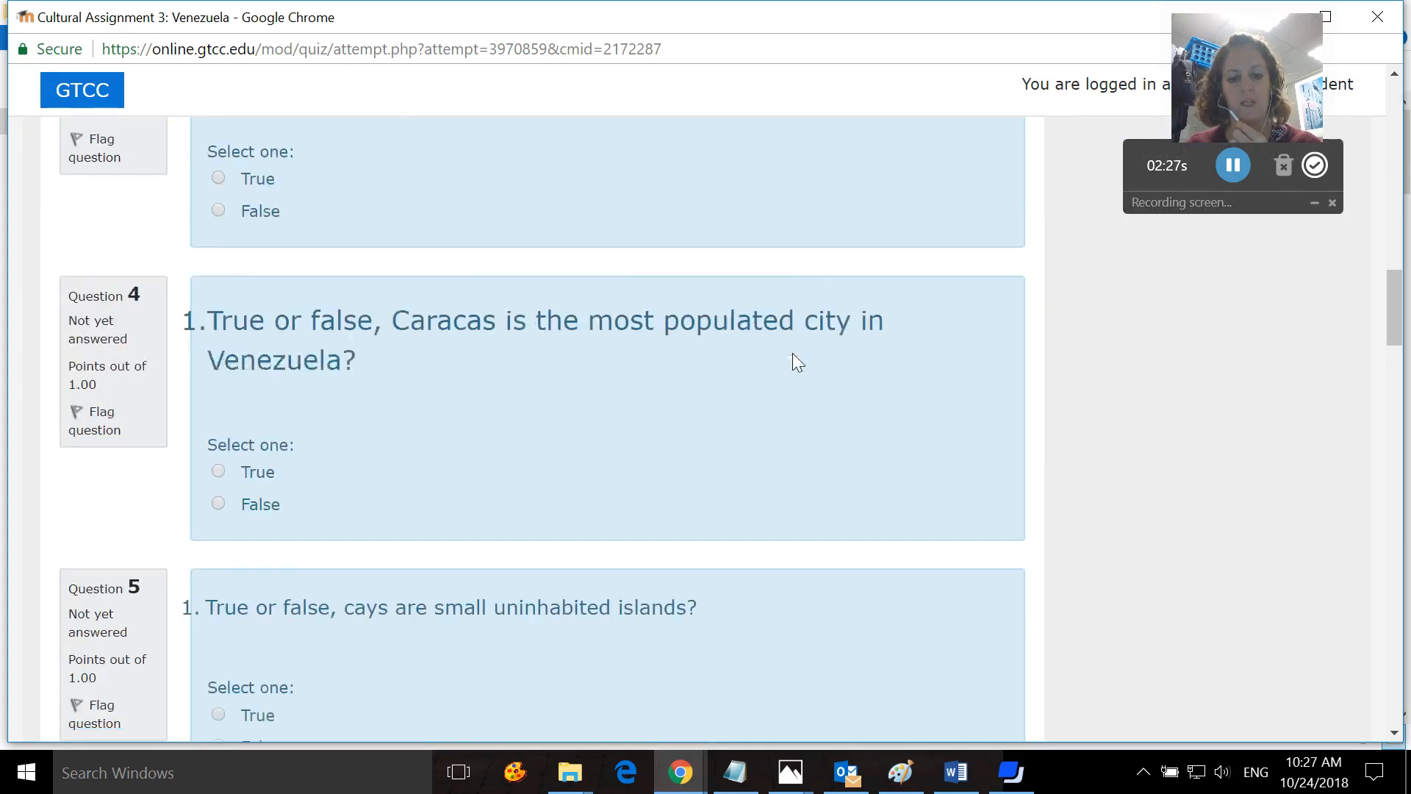
scroll("down", 3)
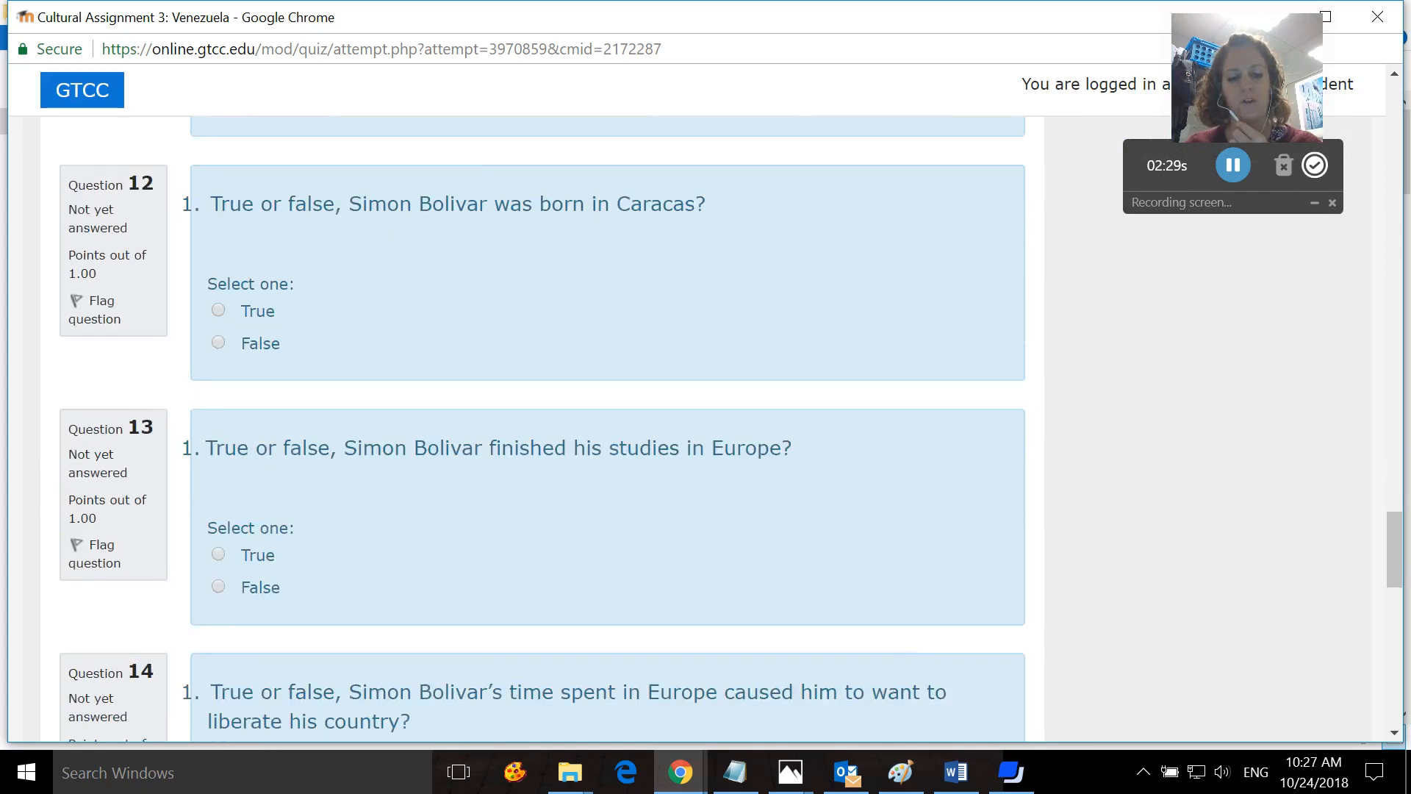
scroll("down", 3)
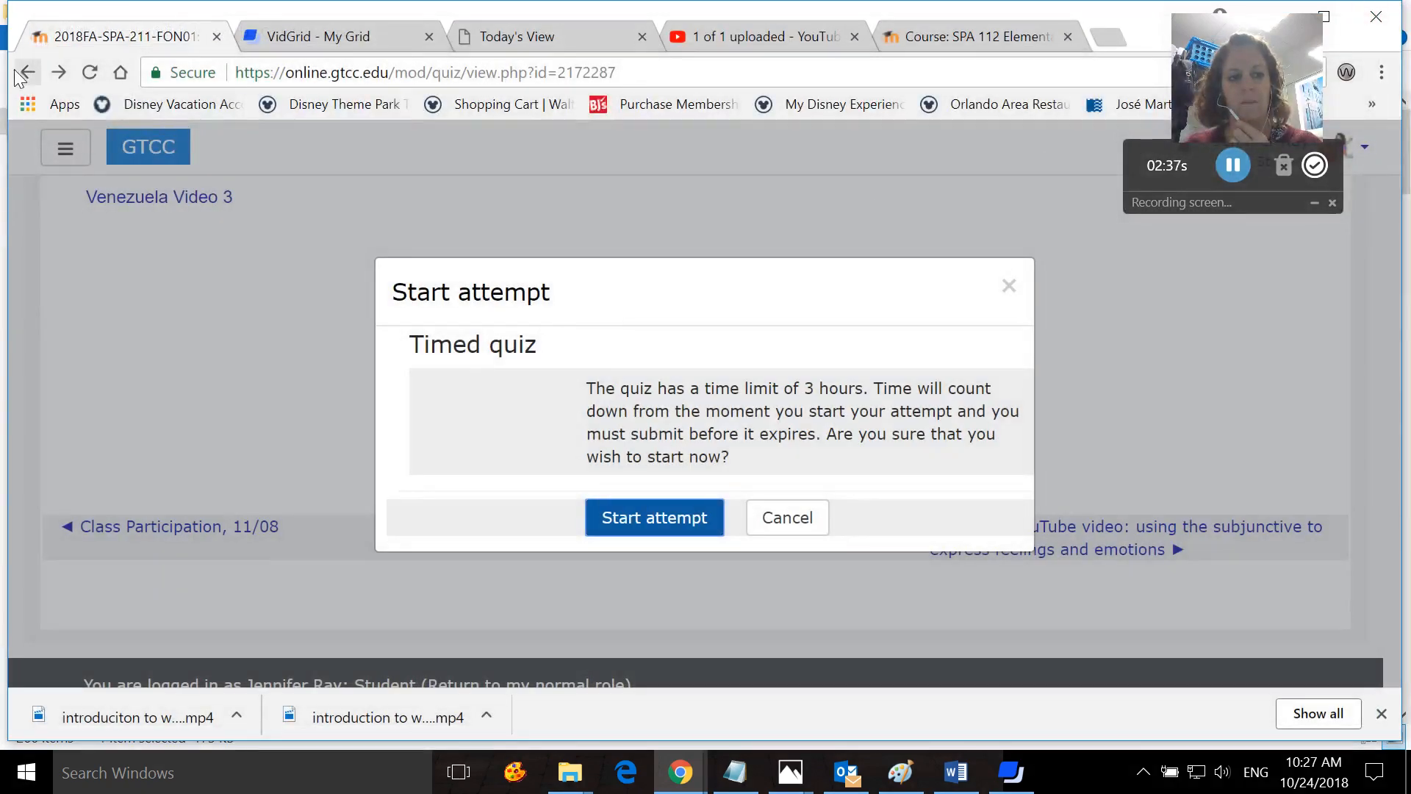
Return to the course page and scroll the weekly sections from week 14 subjunctive up to Nov. 5–Nov. 11 health vocabulary.
left_click(785, 518)
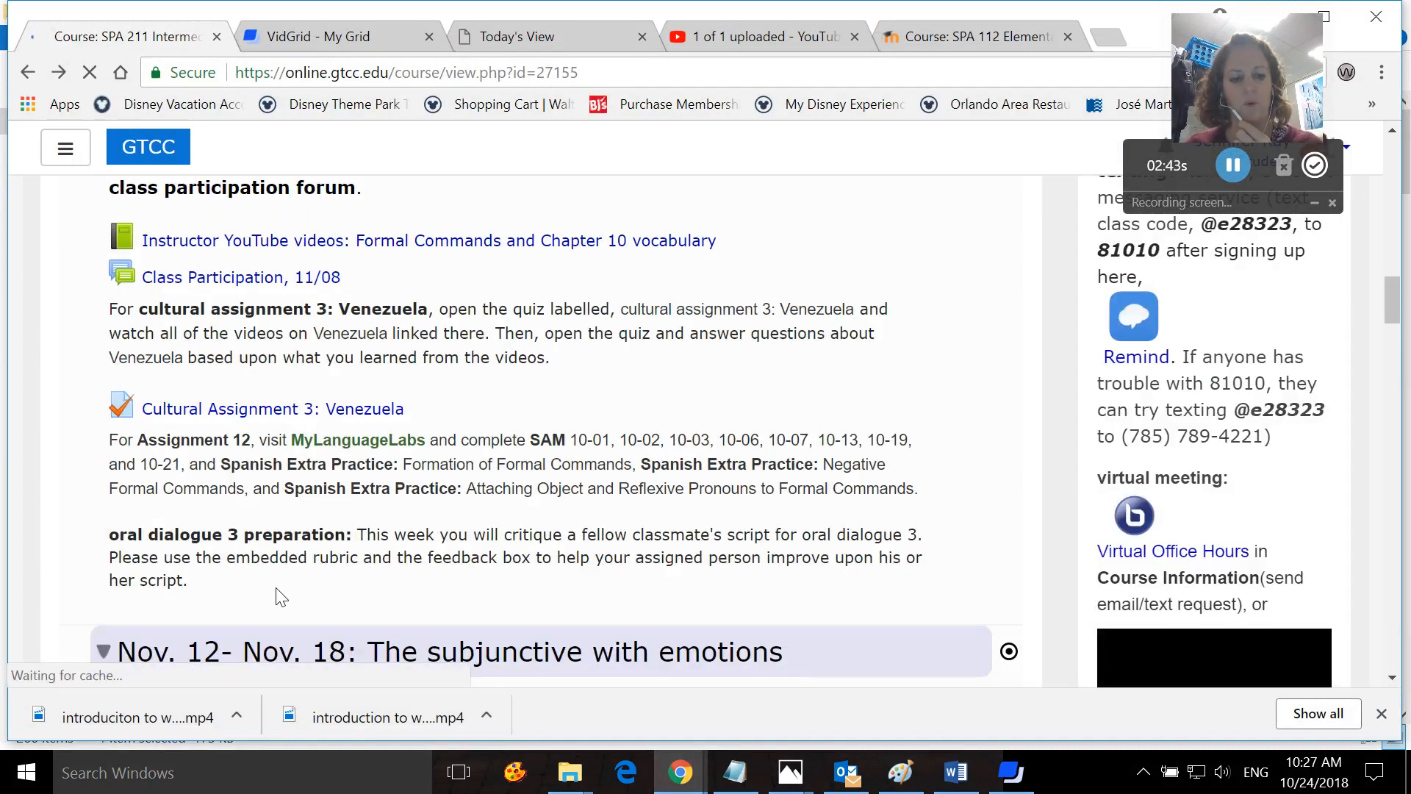
scroll("down", 3)
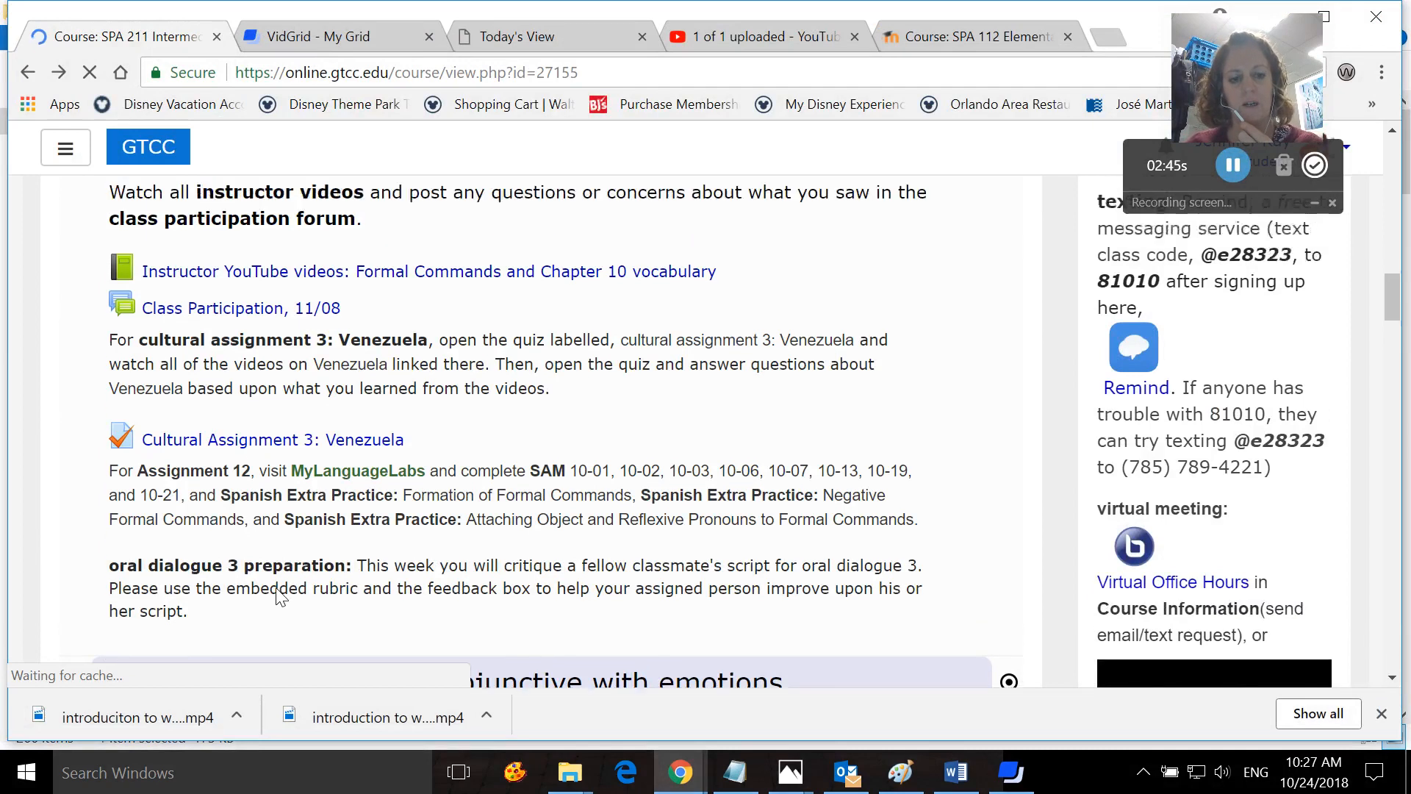
scroll("down", 3)
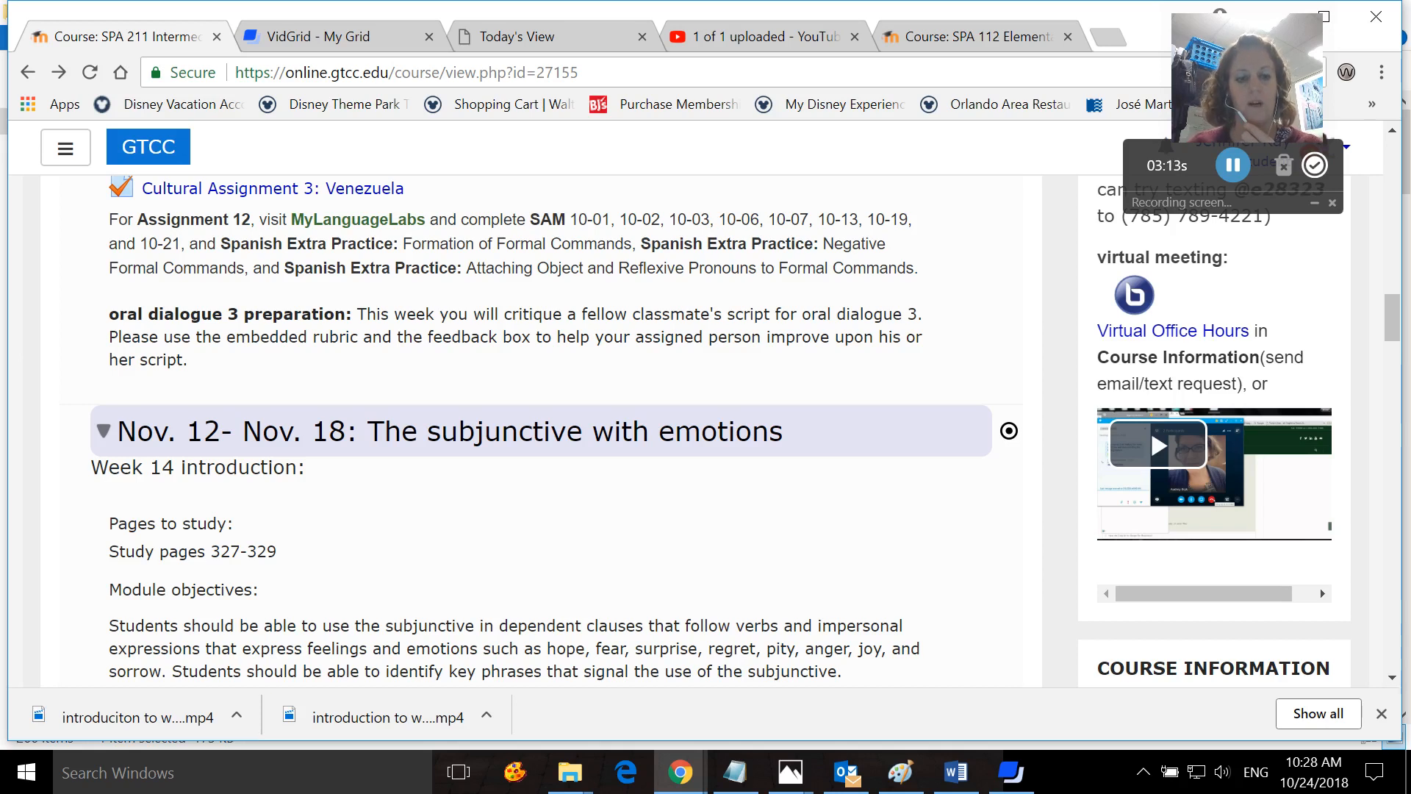
scroll("up", 3)
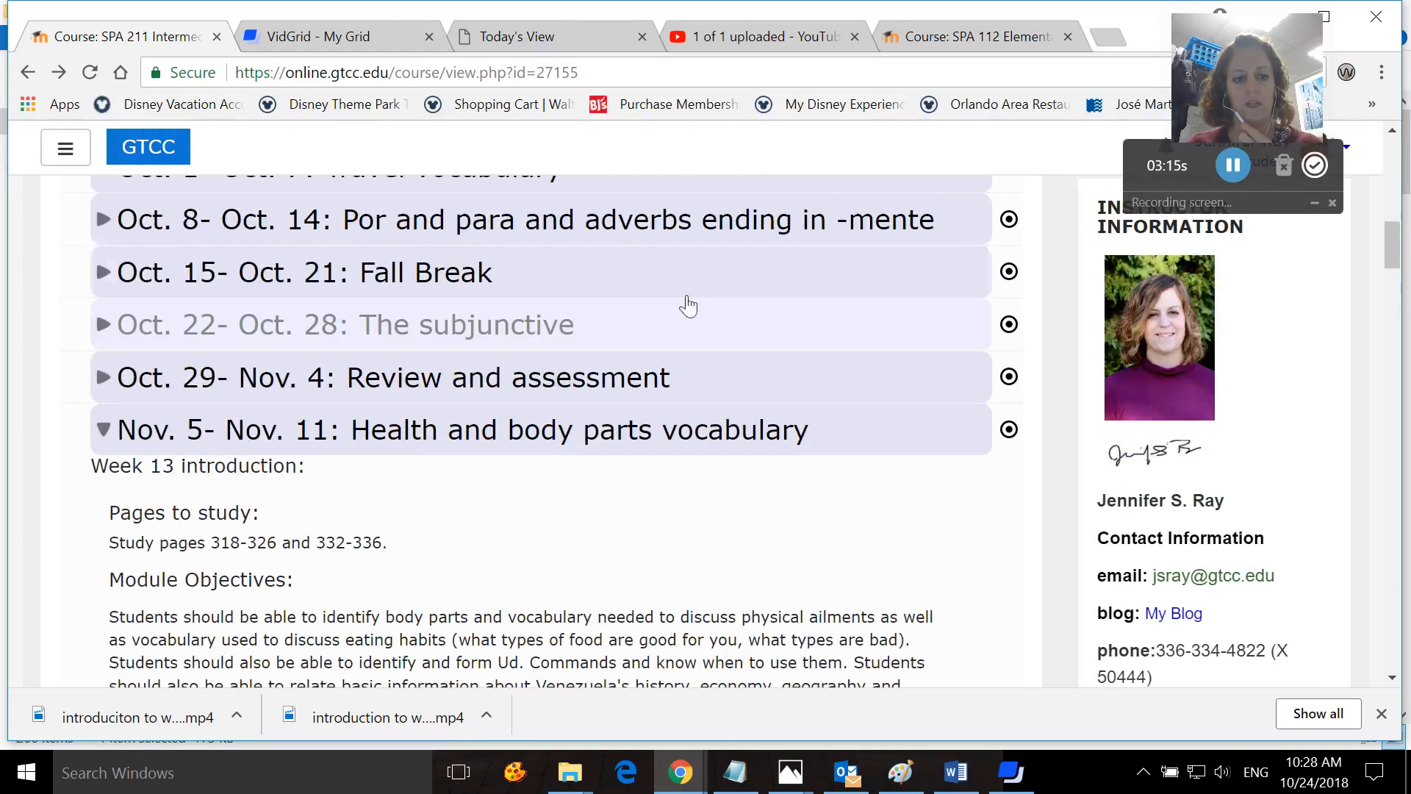